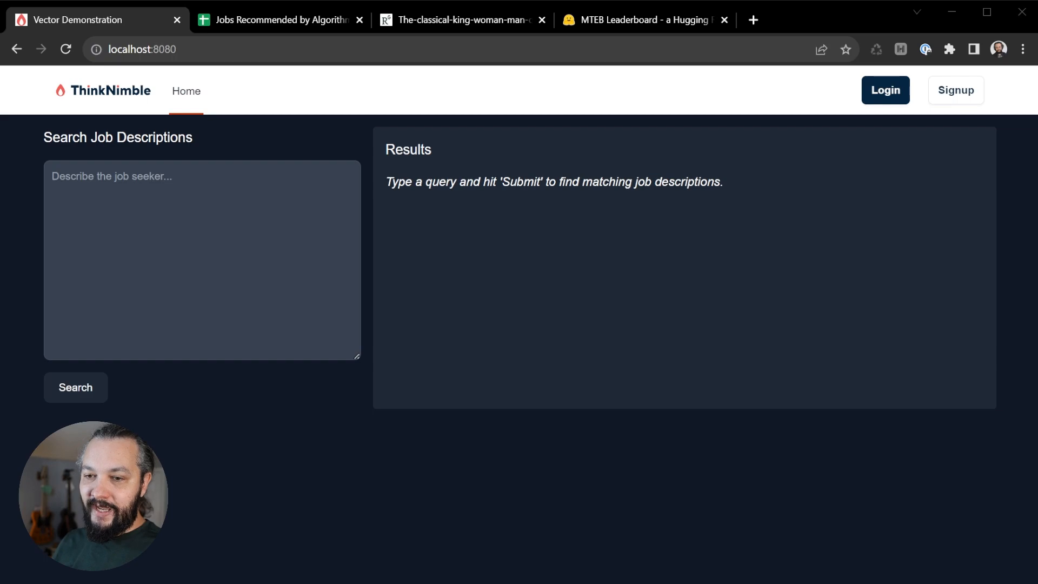
- Search for jobs matching 'This student is looking for a job teaching high school math.'
{"action": "type", "text": "This student is looking for a job teaching high school math."}
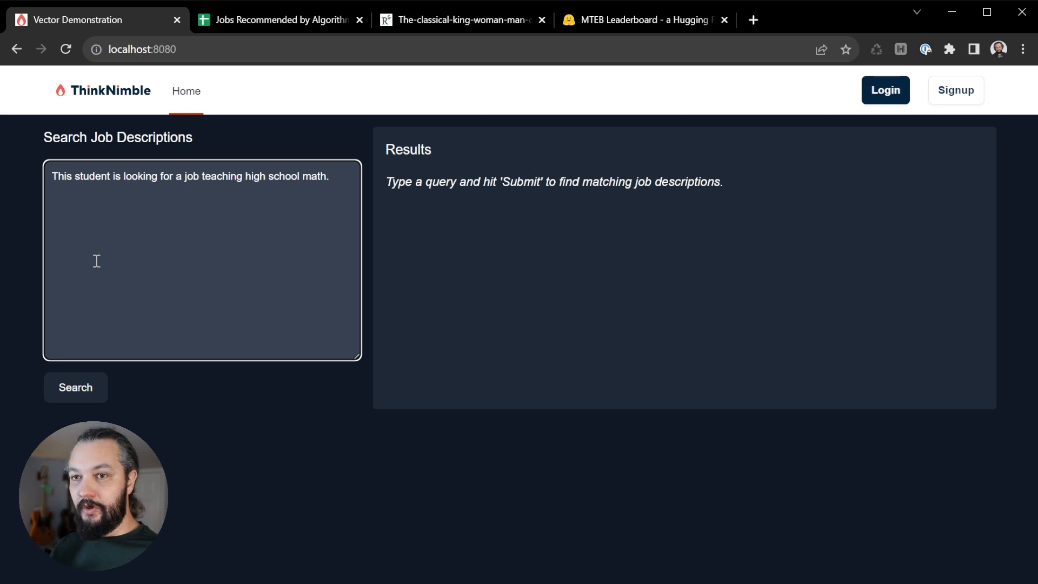
{"action": "left_click", "coordinate": [76, 387]}
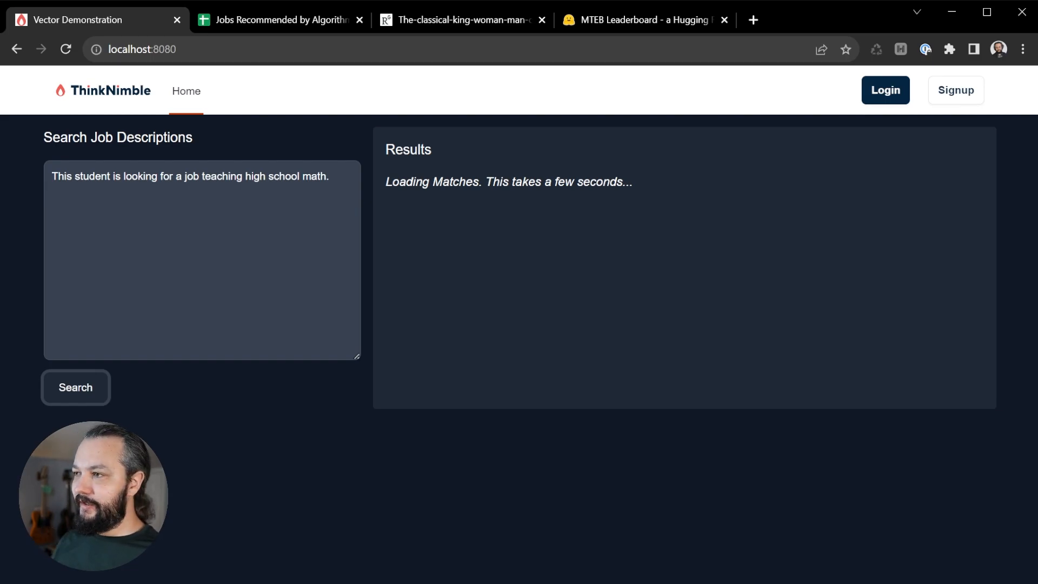
{"action": "left_click", "coordinate": [75, 387]}
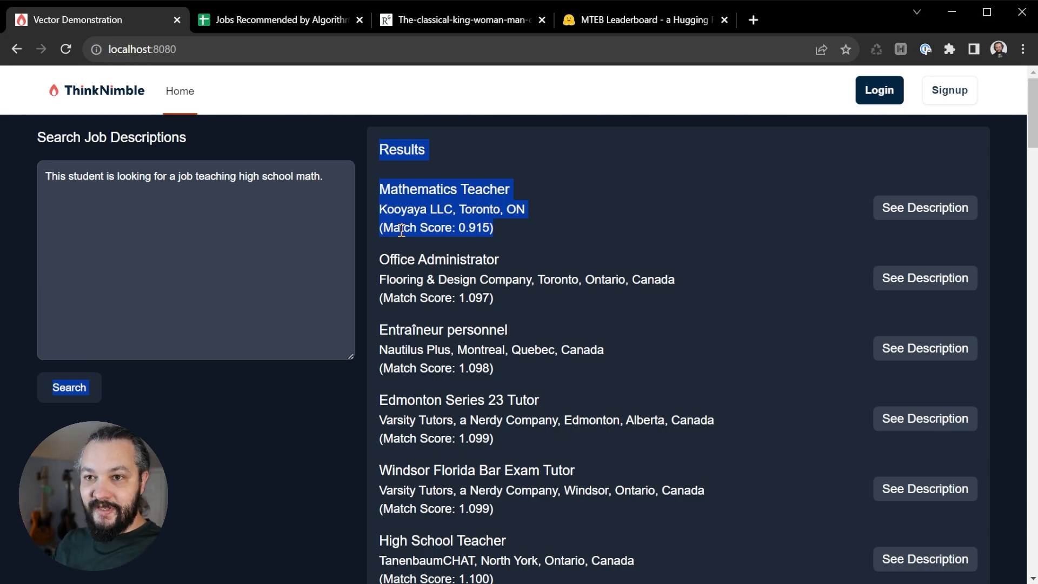
- Browse the ranked matches and expand the top Mathematics Teacher description
{"action": "scroll", "scroll_direction": "down", "scroll_amount": 3}
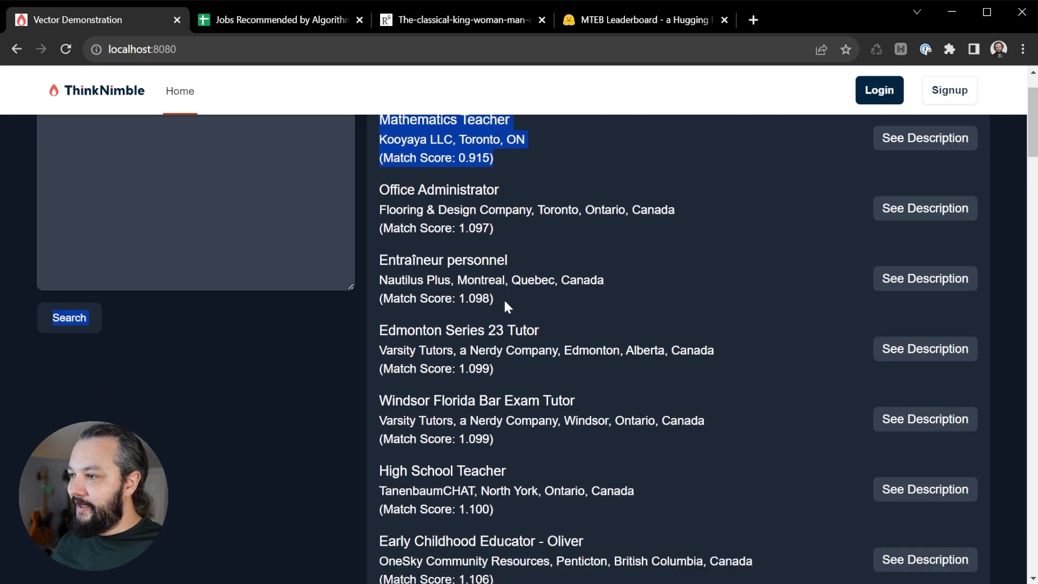
{"action": "scroll", "scroll_direction": "down", "scroll_amount": 3}
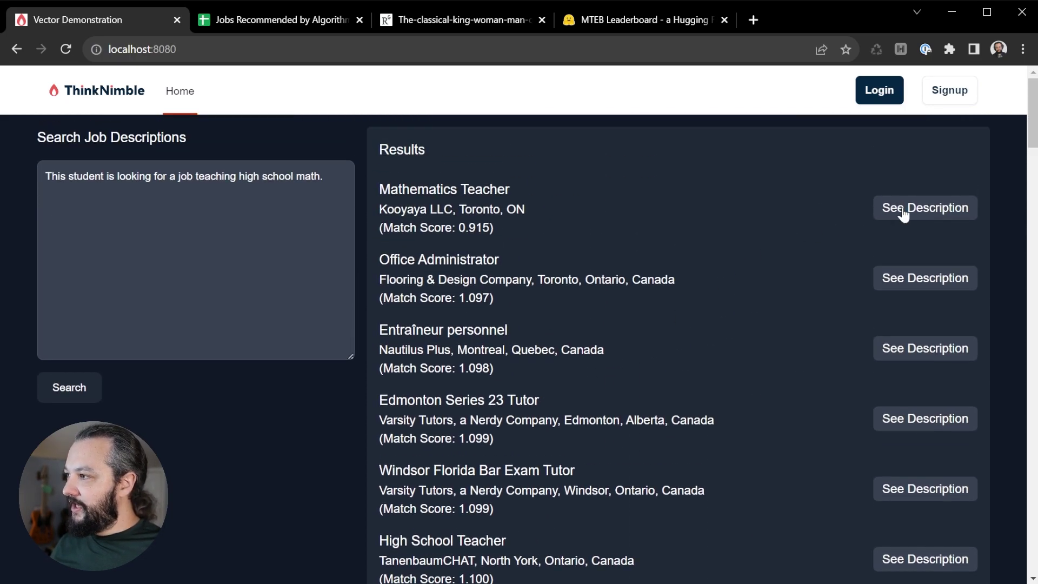
{"action": "left_click", "coordinate": [925, 208]}
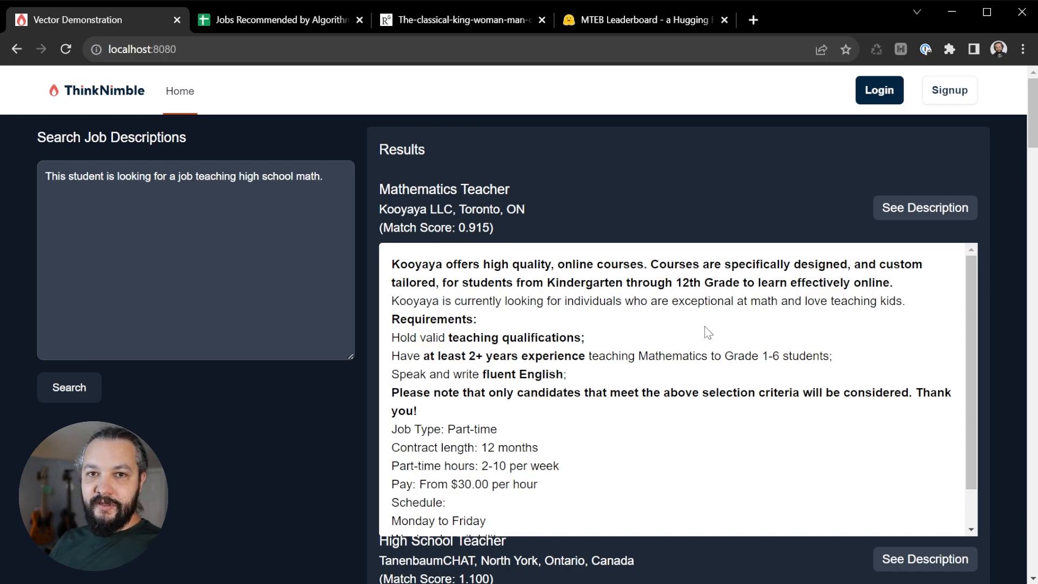
{"action": "mouse_move", "coordinate": [521, 232]}
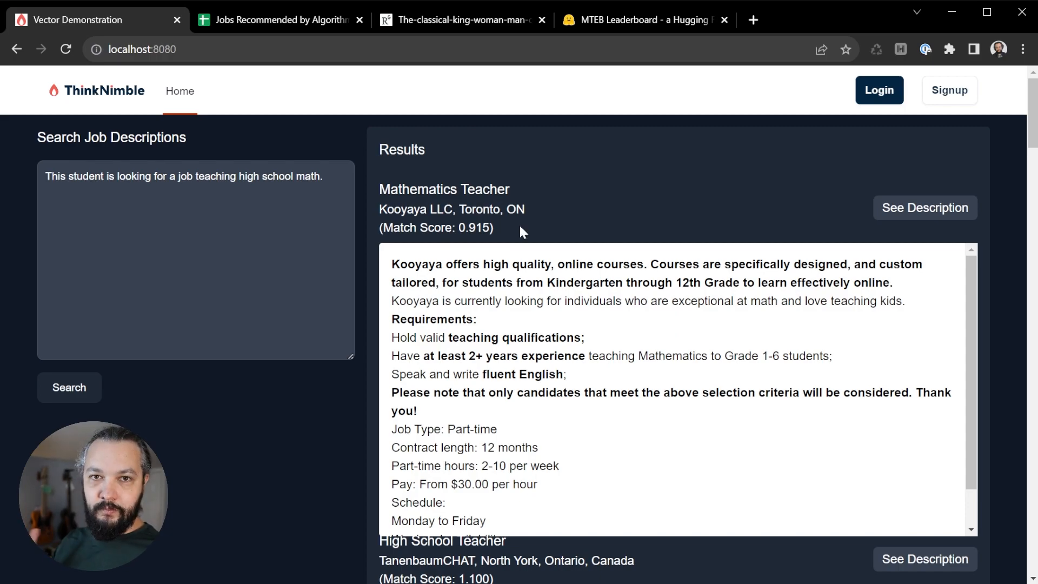
- Switch to the ResearchGate figure of the Queen, King, Woman and Man word vectors
{"action": "left_click", "coordinate": [462, 20]}
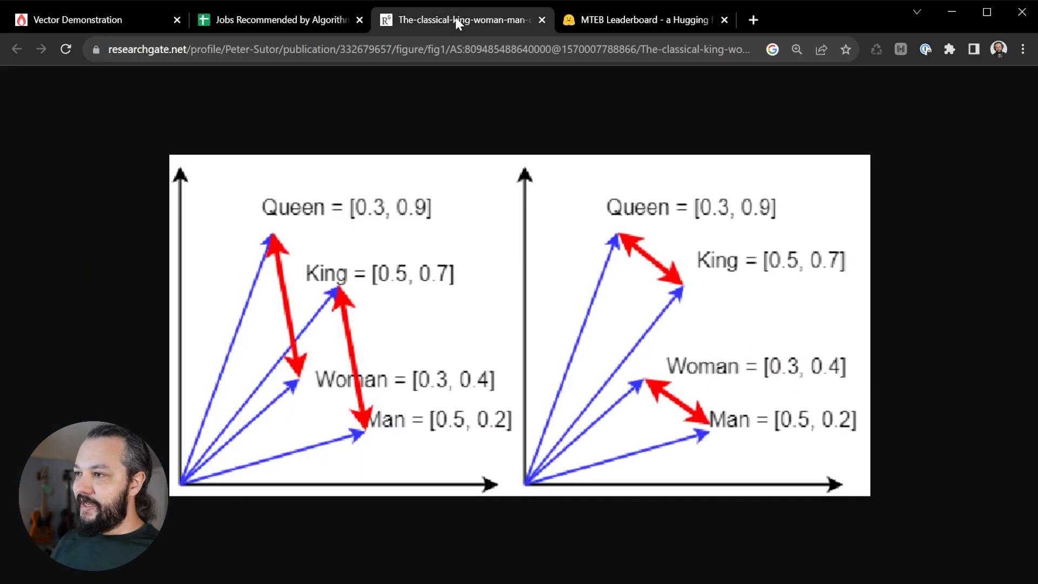
{"action": "left_click", "coordinate": [724, 20]}
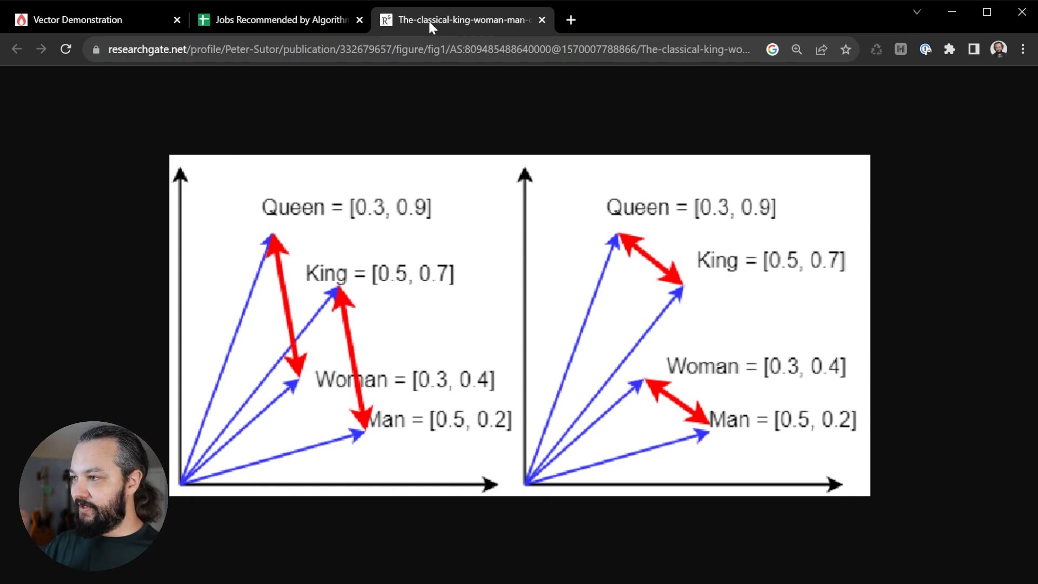
{"action": "mouse_move", "coordinate": [246, 225]}
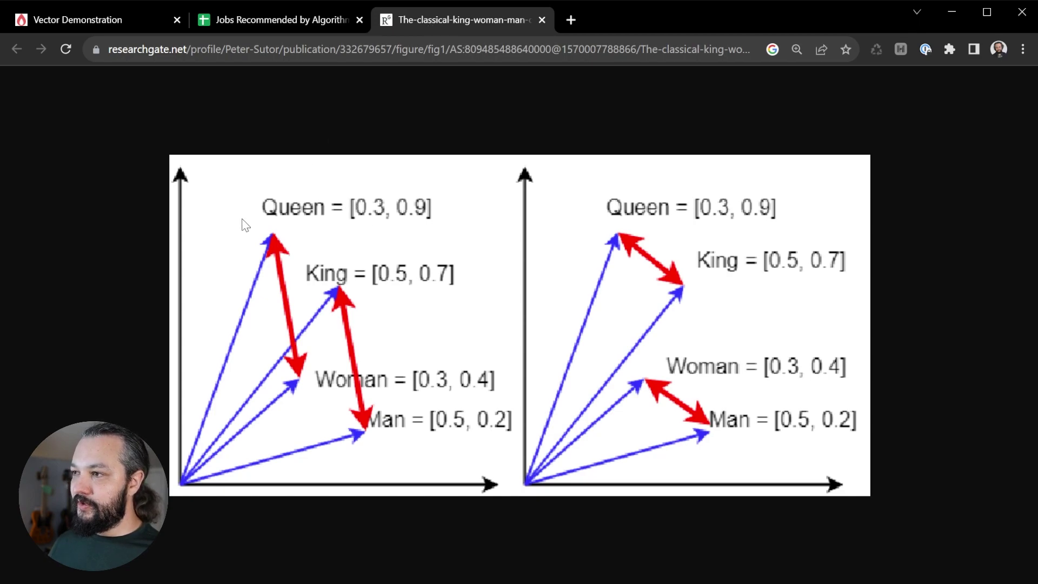
{"action": "mouse_move", "coordinate": [406, 450]}
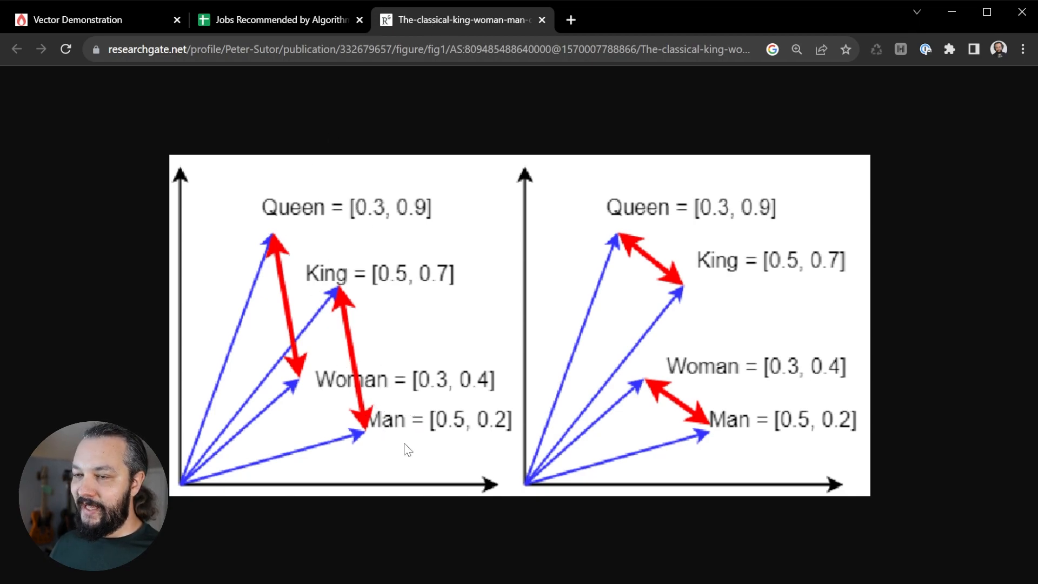
{"action": "mouse_move", "coordinate": [333, 258]}
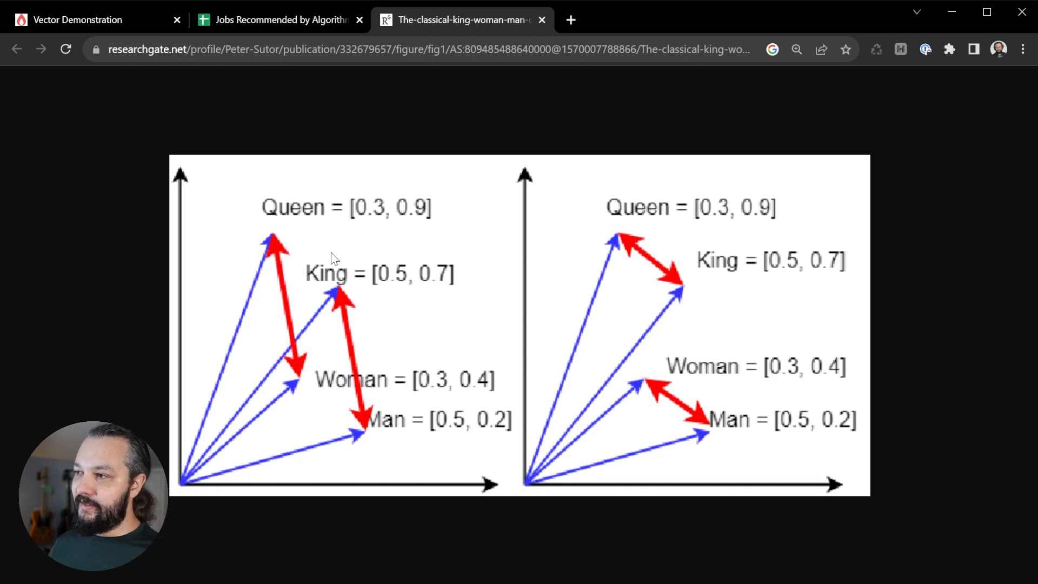
{"action": "mouse_move", "coordinate": [334, 371]}
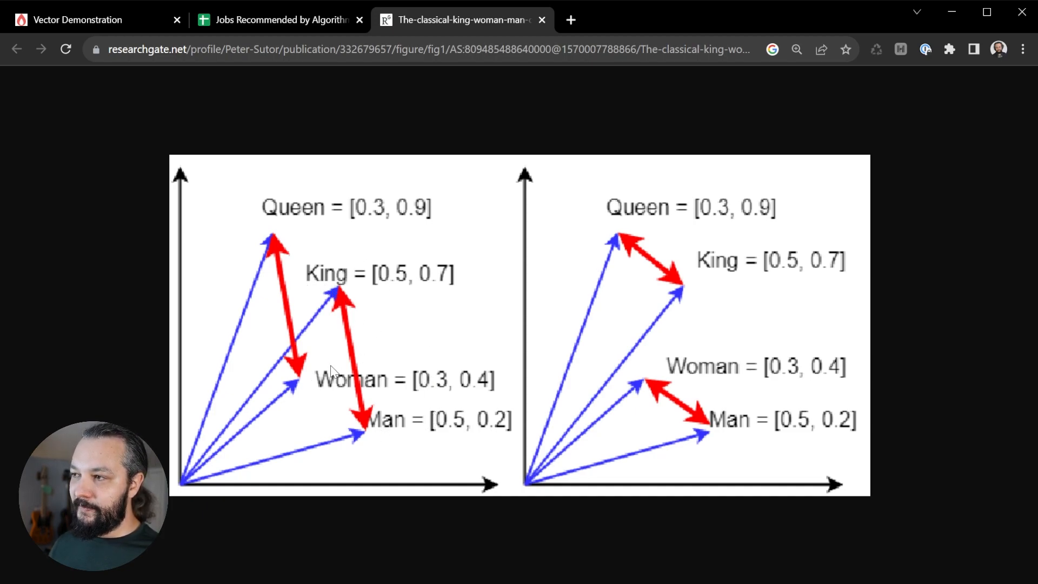
{"action": "mouse_move", "coordinate": [264, 311]}
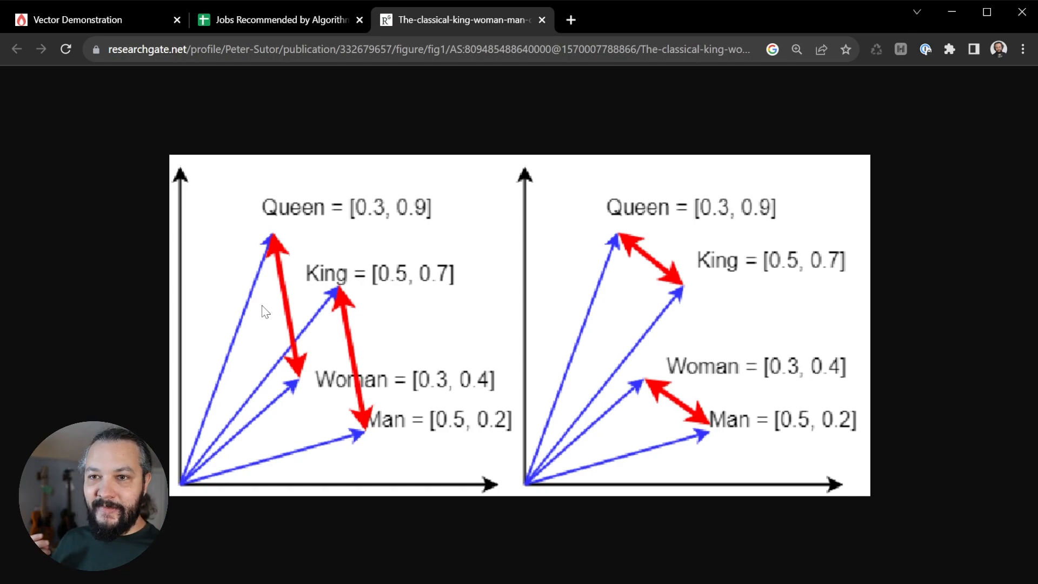
{"action": "mouse_move", "coordinate": [374, 294]}
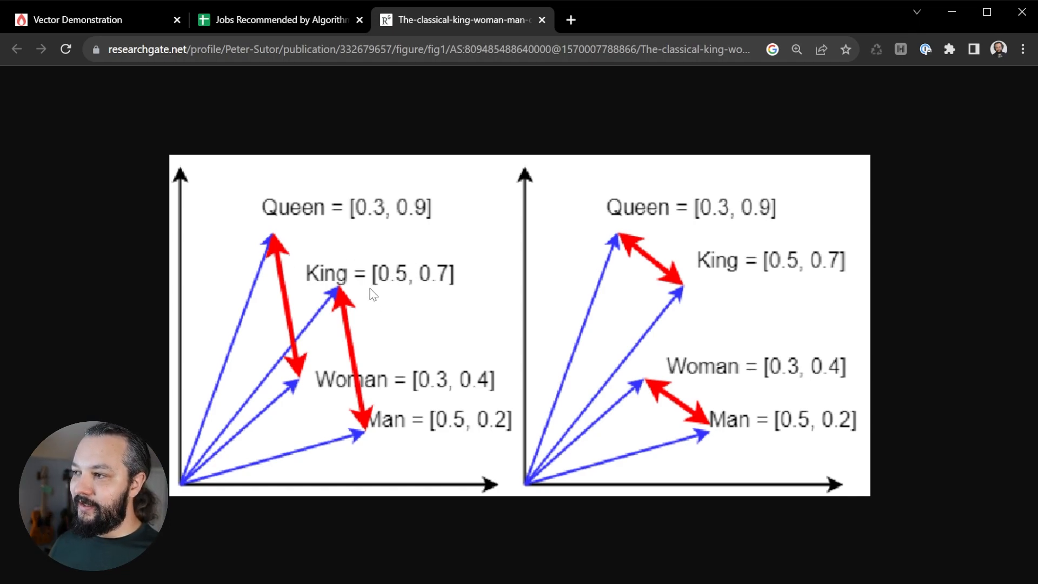
{"action": "mouse_move", "coordinate": [468, 290]}
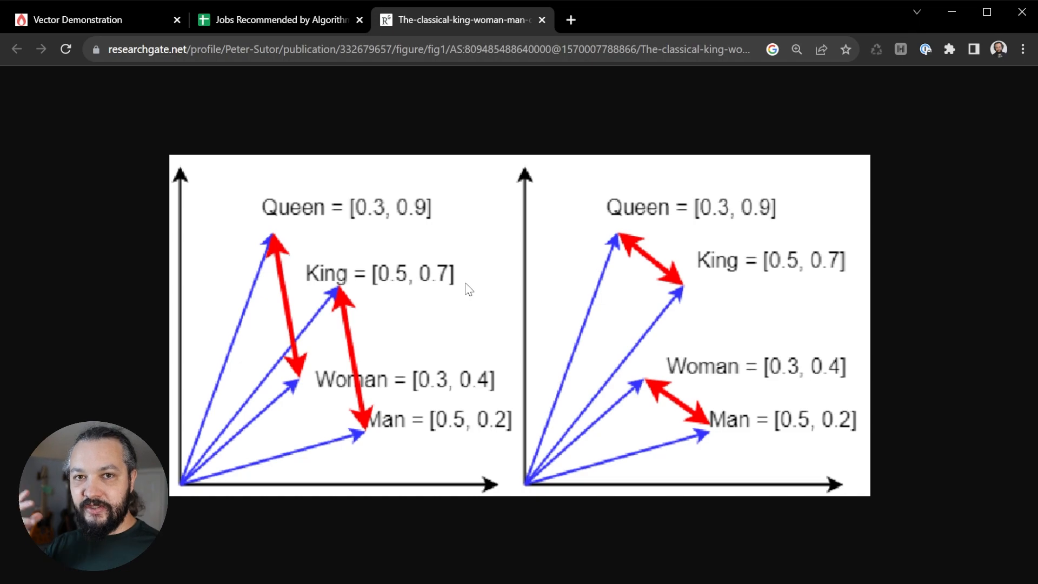
{"action": "mouse_move", "coordinate": [392, 284]}
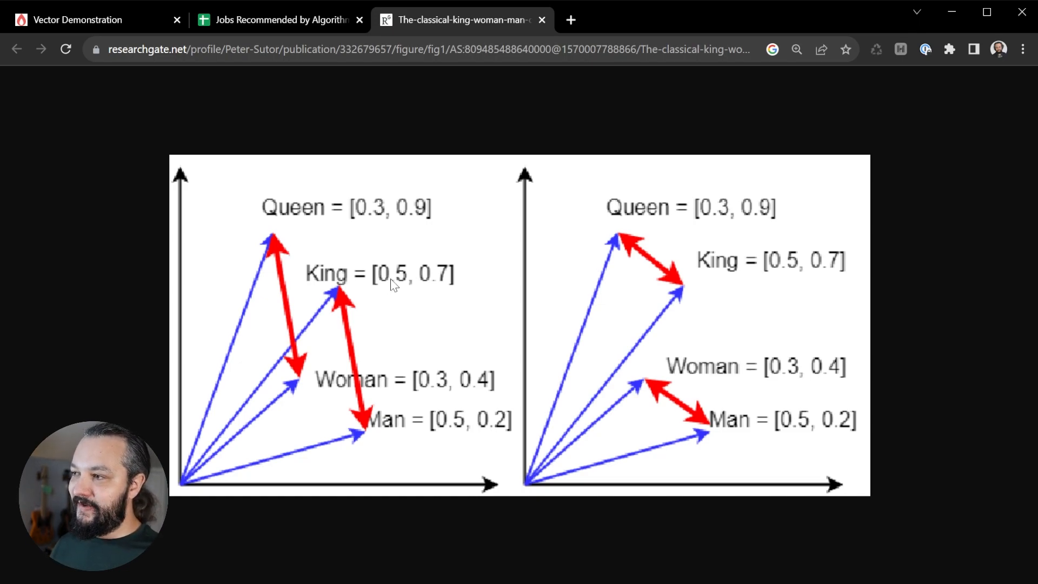
{"action": "mouse_move", "coordinate": [442, 293]}
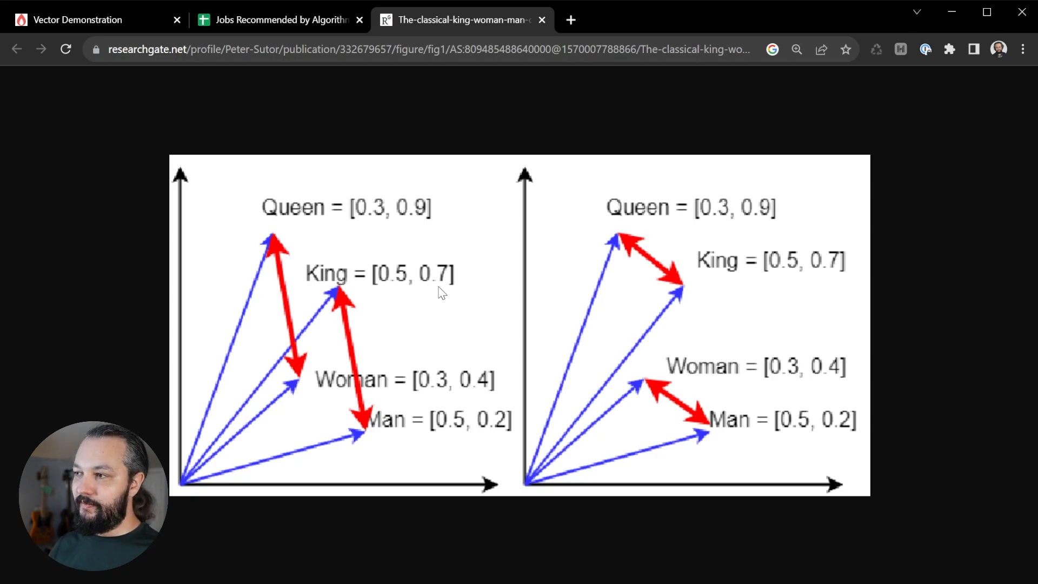
{"action": "mouse_move", "coordinate": [496, 303]}
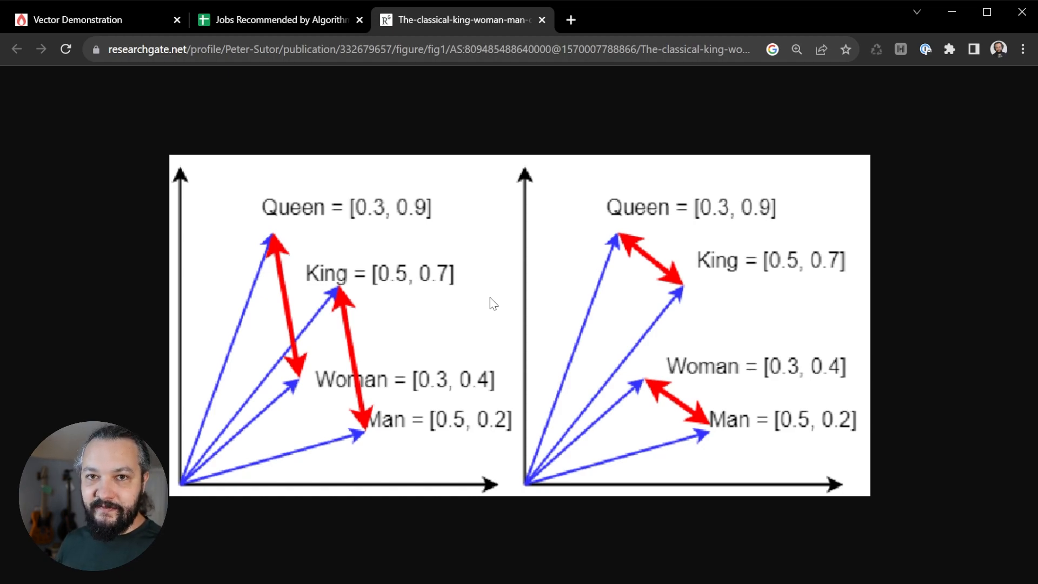
{"action": "mouse_move", "coordinate": [169, 308]}
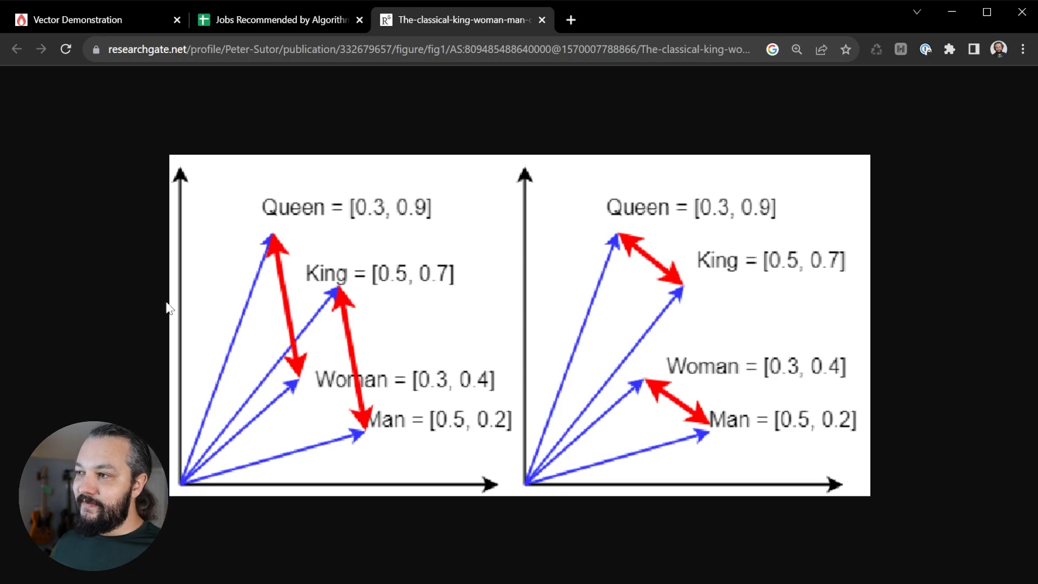
{"action": "mouse_move", "coordinate": [459, 454]}
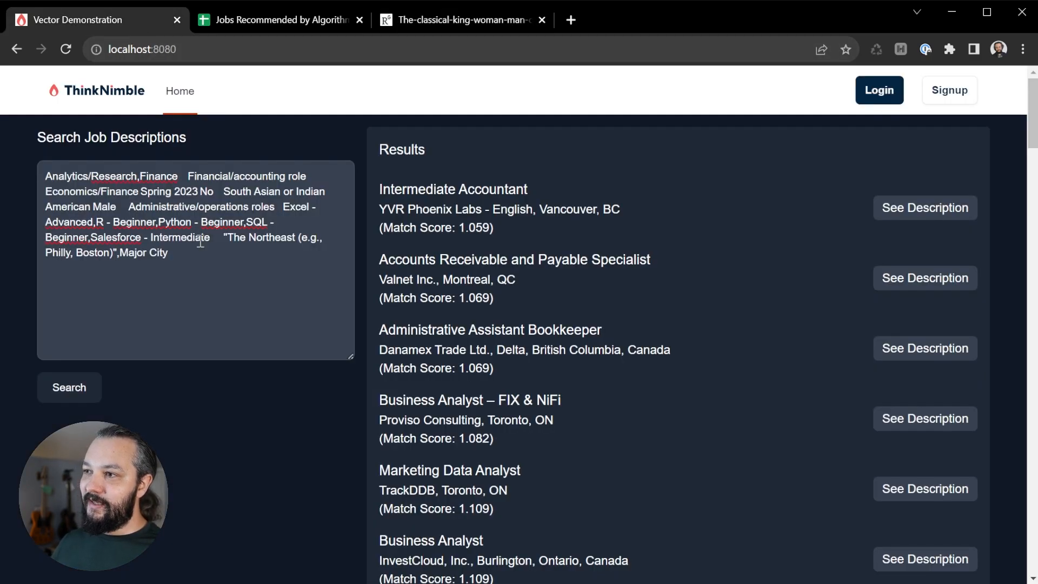
- Select the whole pasted finance profile, then return to the word-vector figure
{"action": "key", "text": "ctrl+a"}
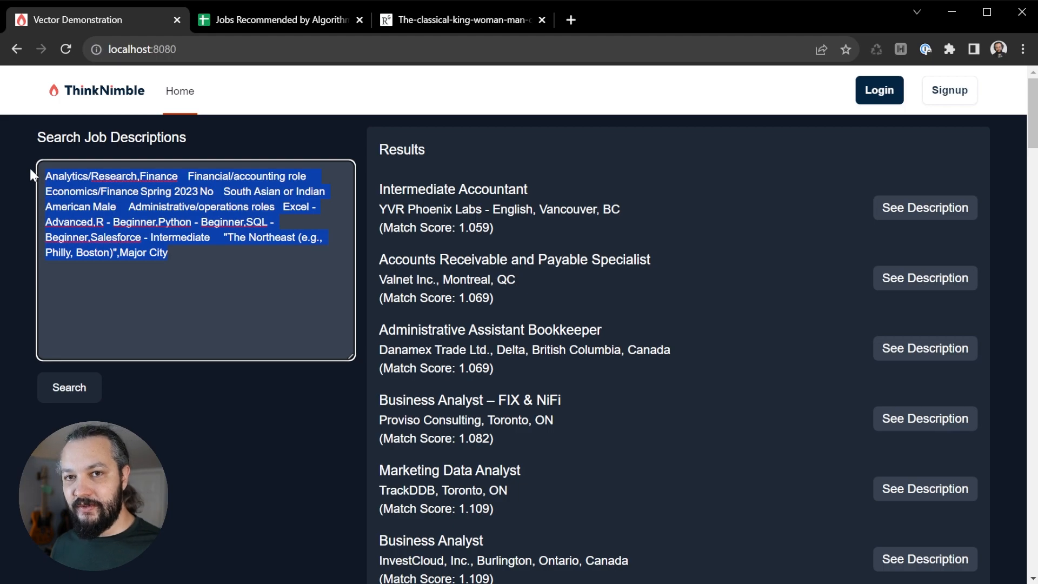
{"action": "left_click", "coordinate": [464, 19]}
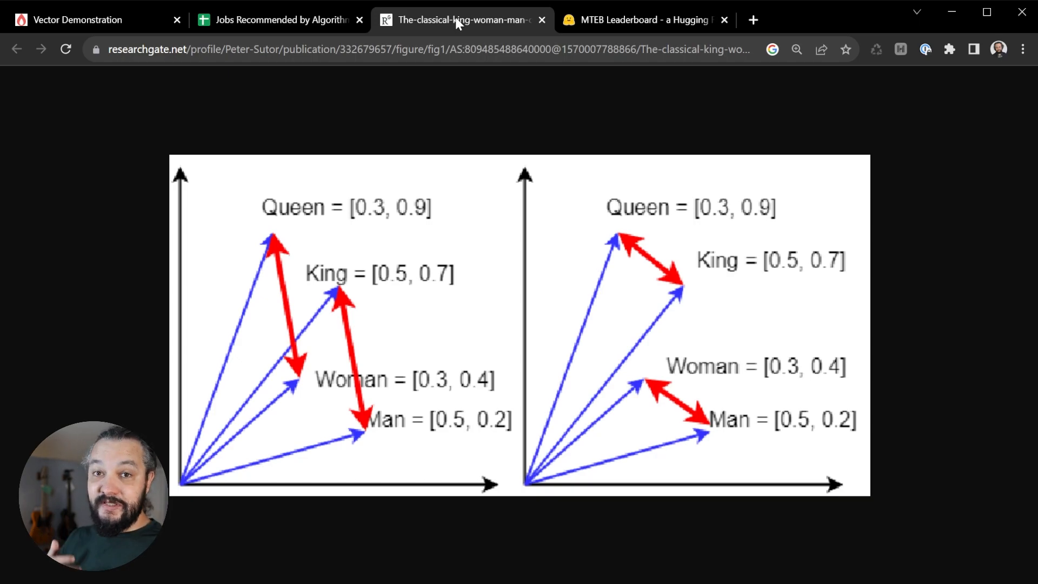
{"action": "left_click", "coordinate": [75, 20]}
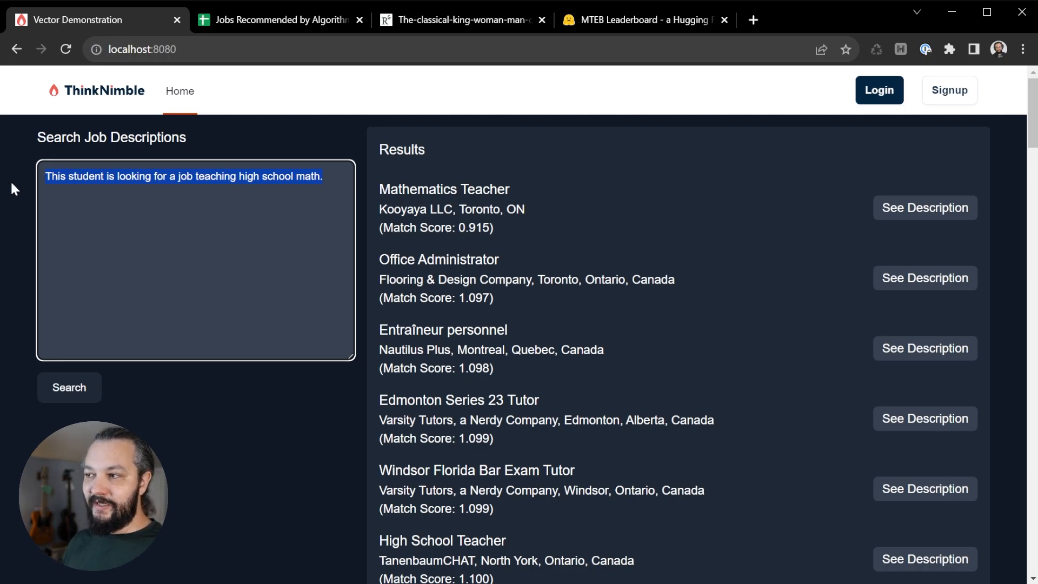
{"action": "mouse_move", "coordinate": [556, 429]}
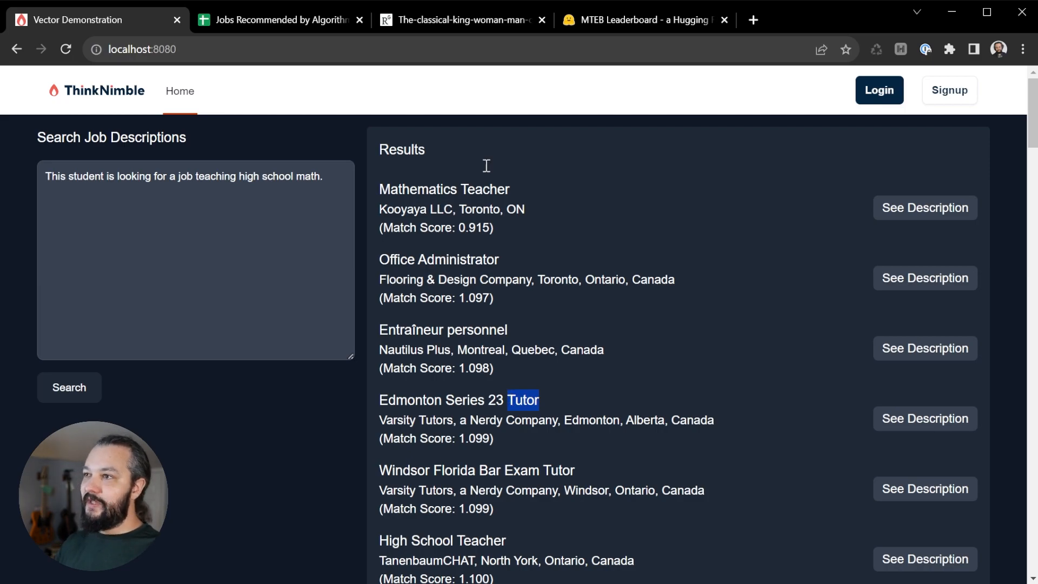
- Review row 2's NAME001 profile columns, including job experience and relocation preference, in the jobs spreadsheet
{"action": "left_click", "coordinate": [278, 20]}
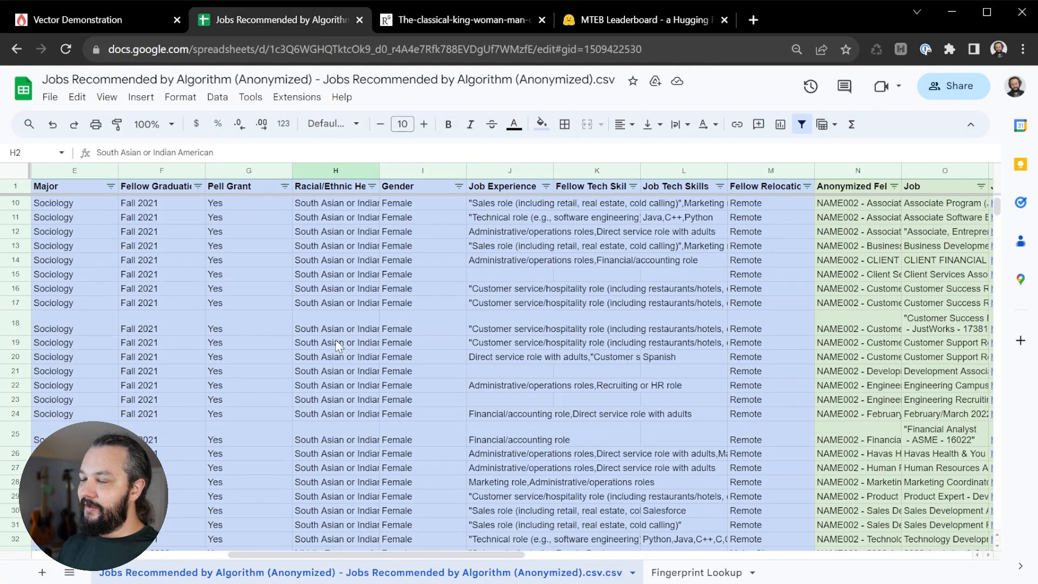
{"action": "scroll", "scroll_direction": "up", "scroll_amount": 3}
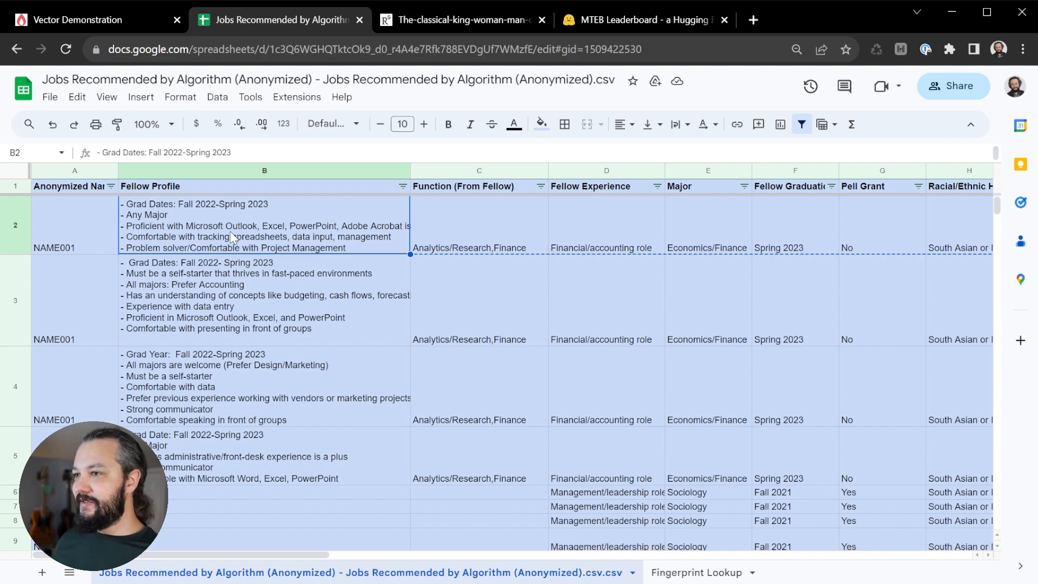
{"action": "mouse_move", "coordinate": [498, 241]}
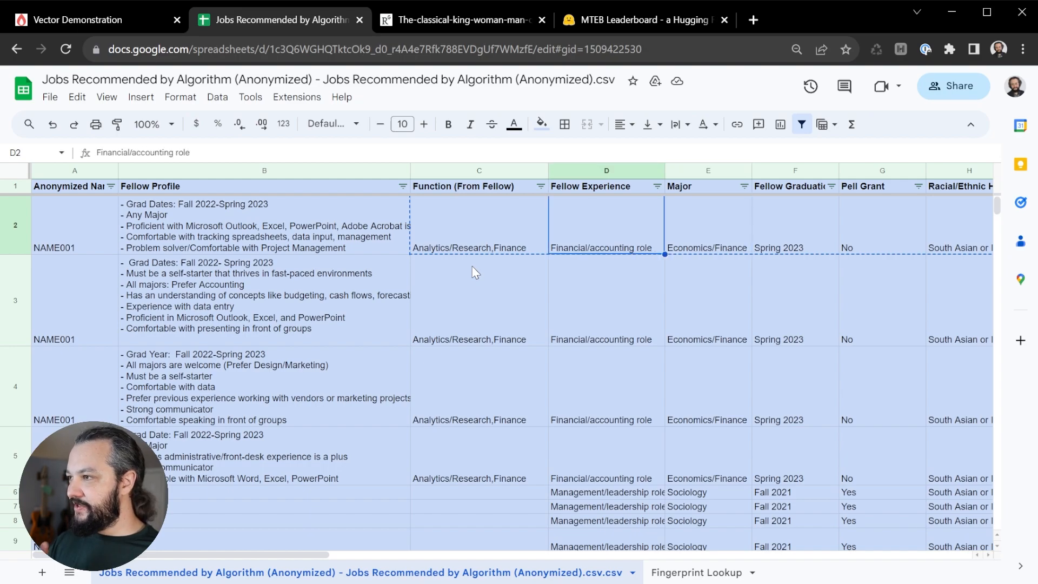
{"action": "scroll", "scroll_direction": "right", "scroll_amount": 3}
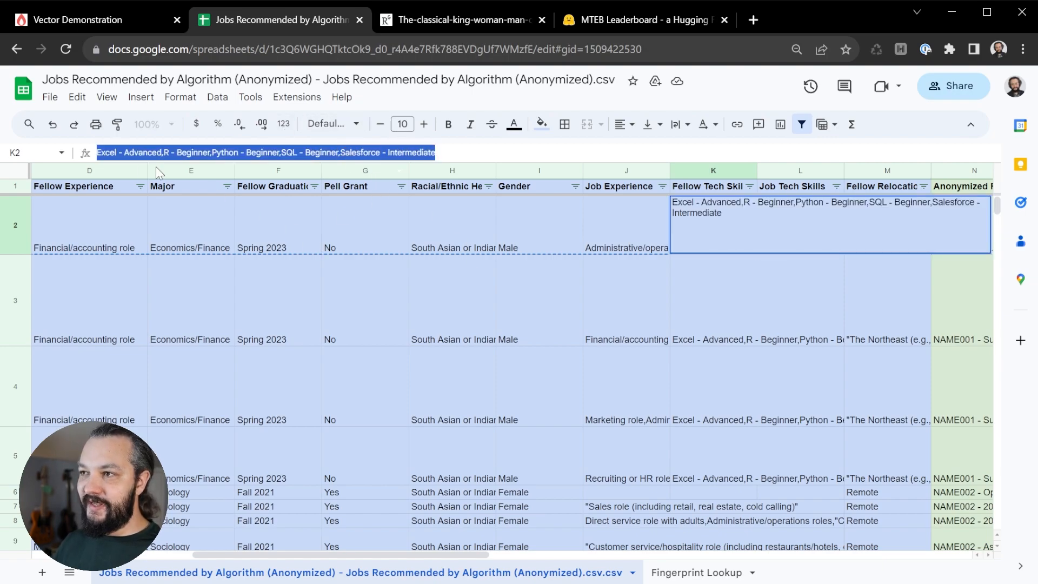
{"action": "mouse_move", "coordinate": [116, 147]}
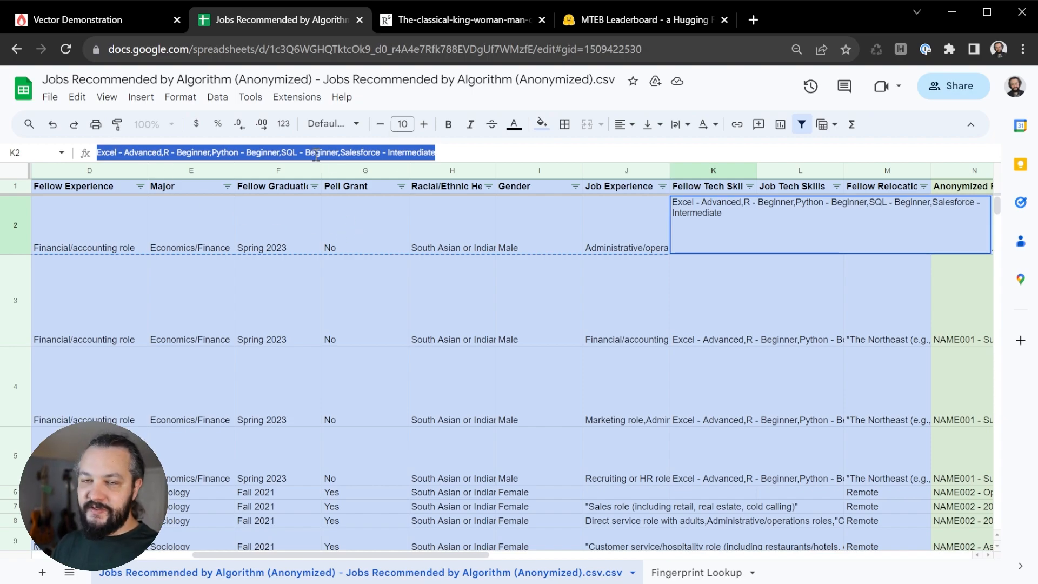
{"action": "left_click", "coordinate": [626, 298]}
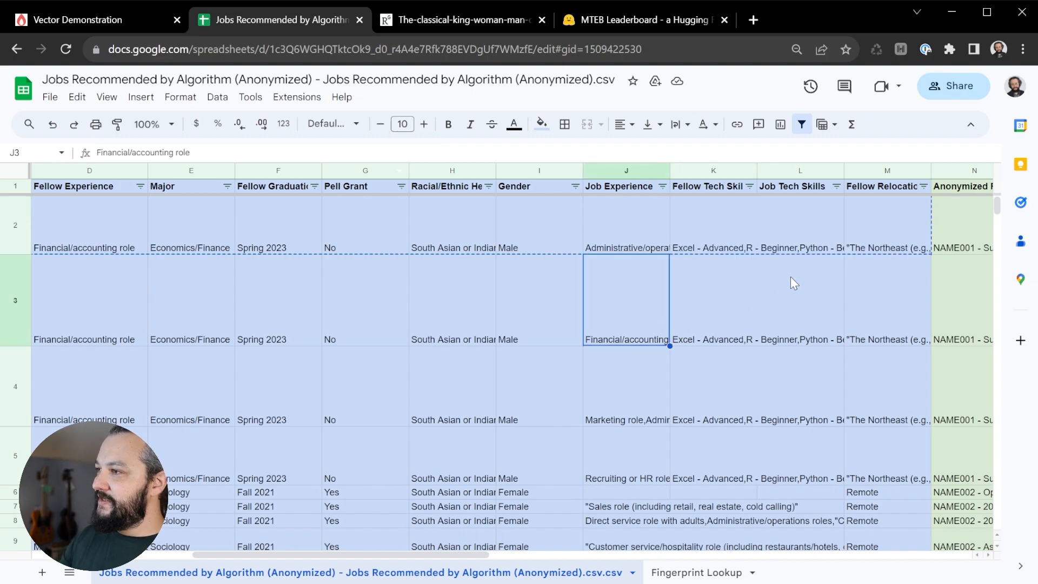
{"action": "left_click", "coordinate": [887, 248]}
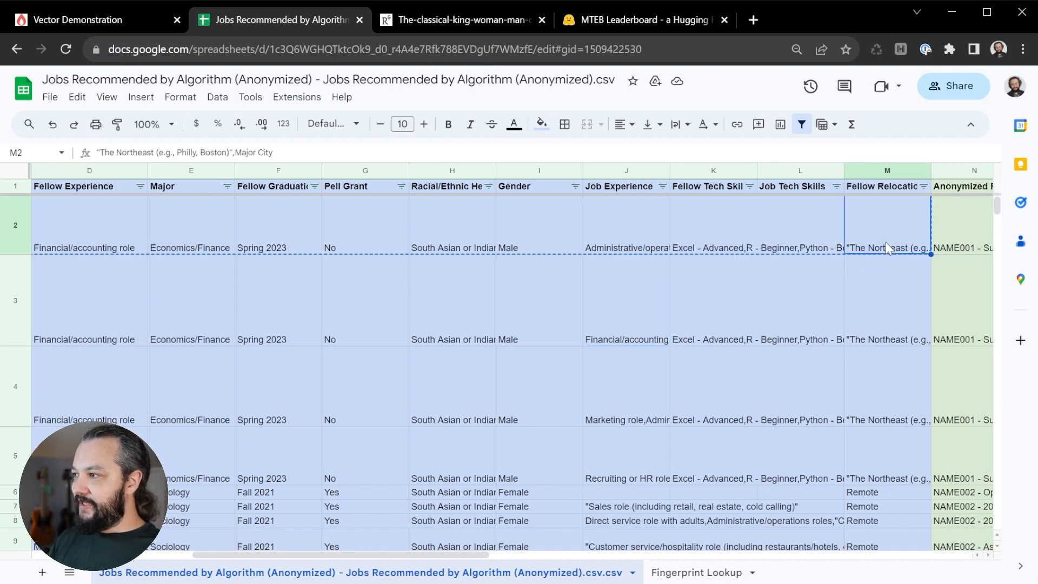
{"action": "scroll", "scroll_direction": "left", "scroll_amount": 3}
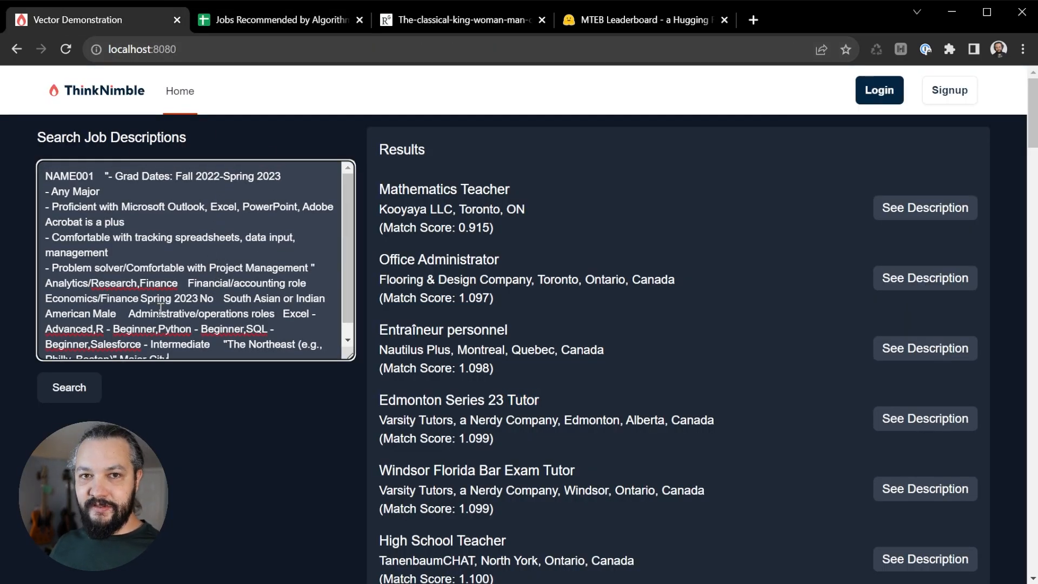
- Search with the pasted NAME001 profile and review matches led by Administrative Assistant Bookkeeper and Data Scientist
{"action": "double_click", "coordinate": [69, 176]}
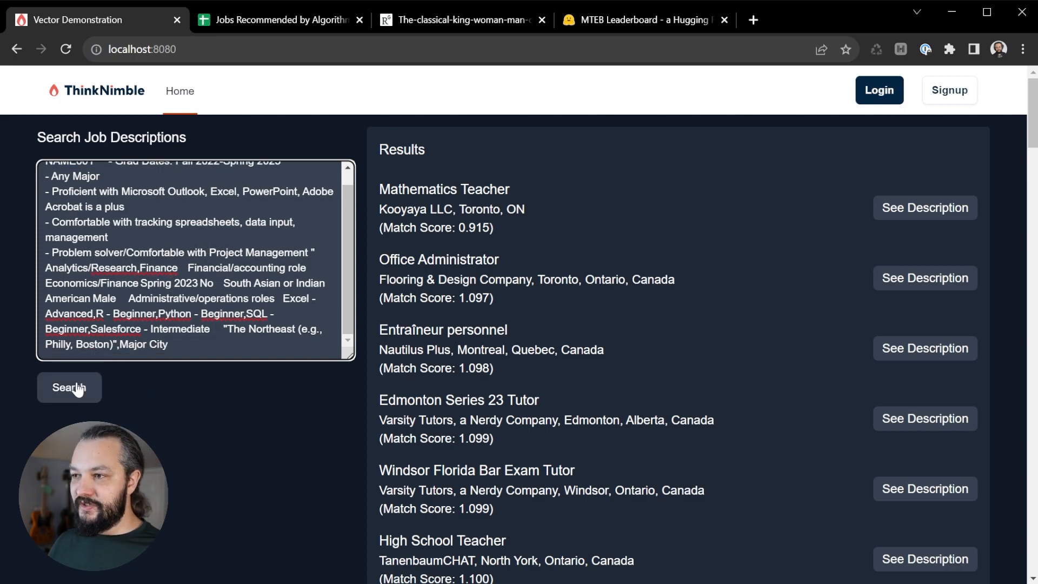
{"action": "left_click", "coordinate": [69, 388]}
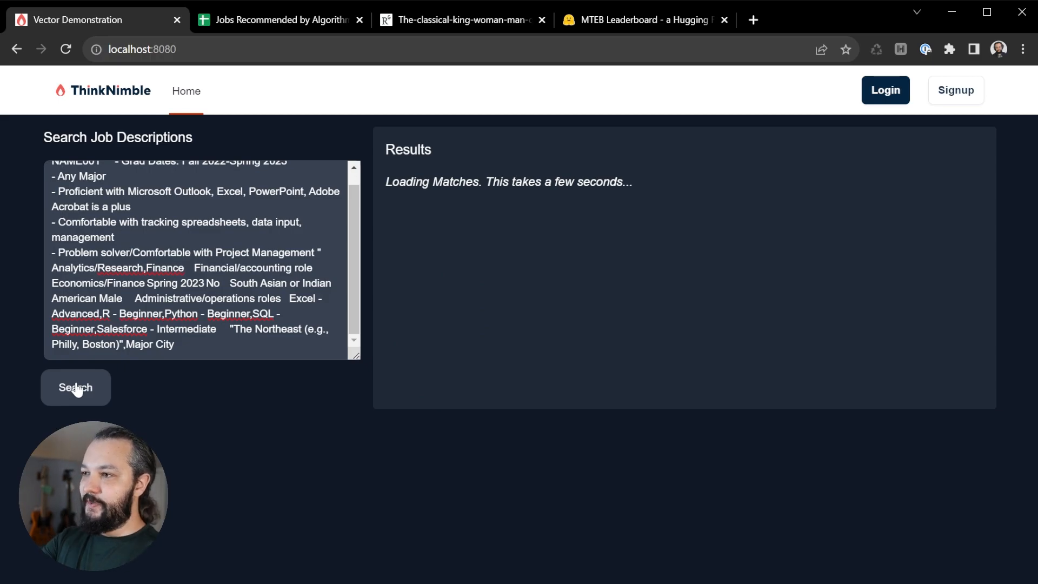
{"action": "left_click", "coordinate": [76, 387]}
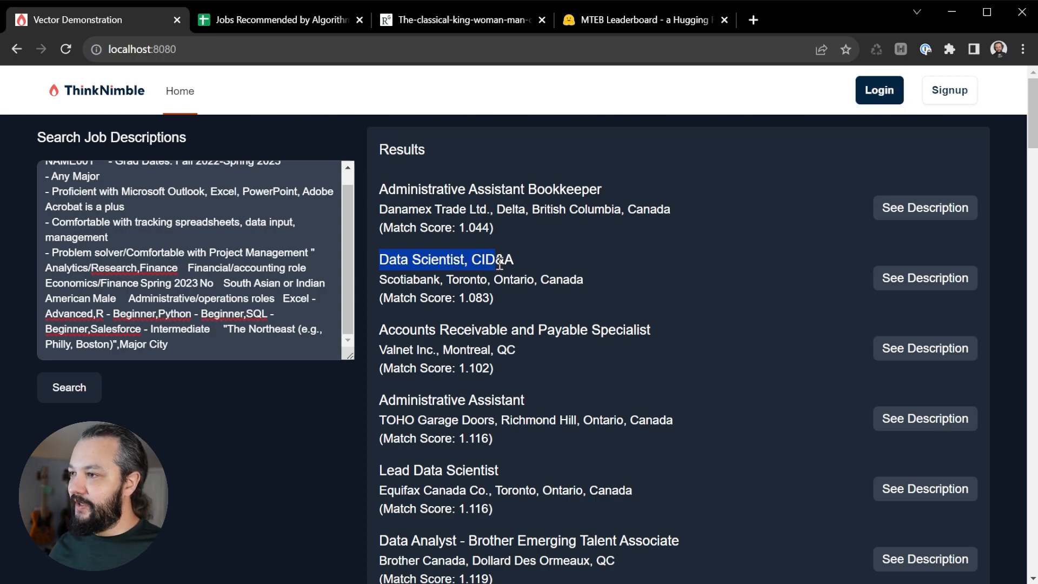
{"action": "scroll", "scroll_direction": "down", "scroll_amount": 3}
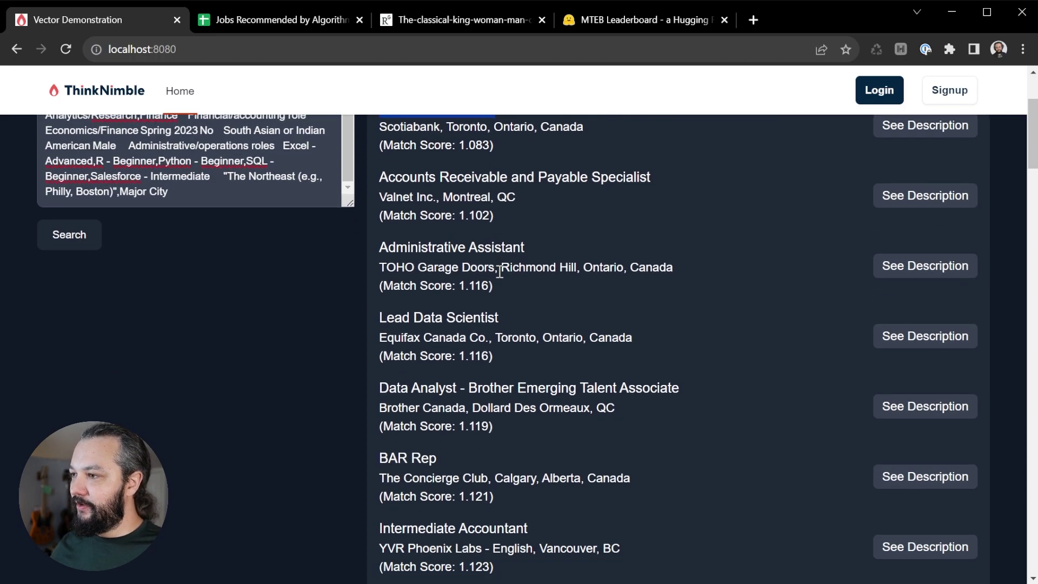
{"action": "scroll", "scroll_direction": "up", "scroll_amount": 3}
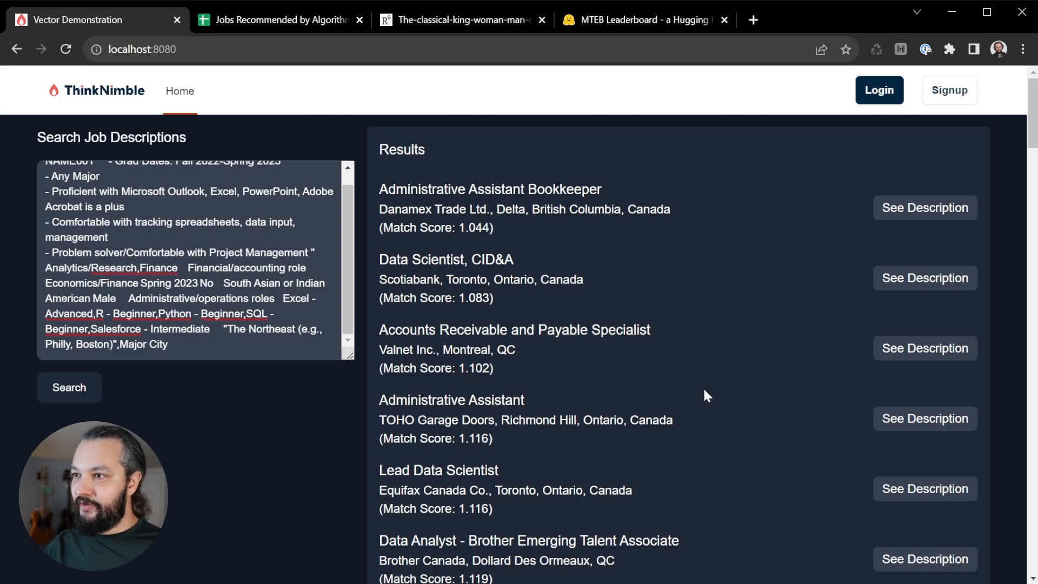
{"action": "mouse_move", "coordinate": [682, 356]}
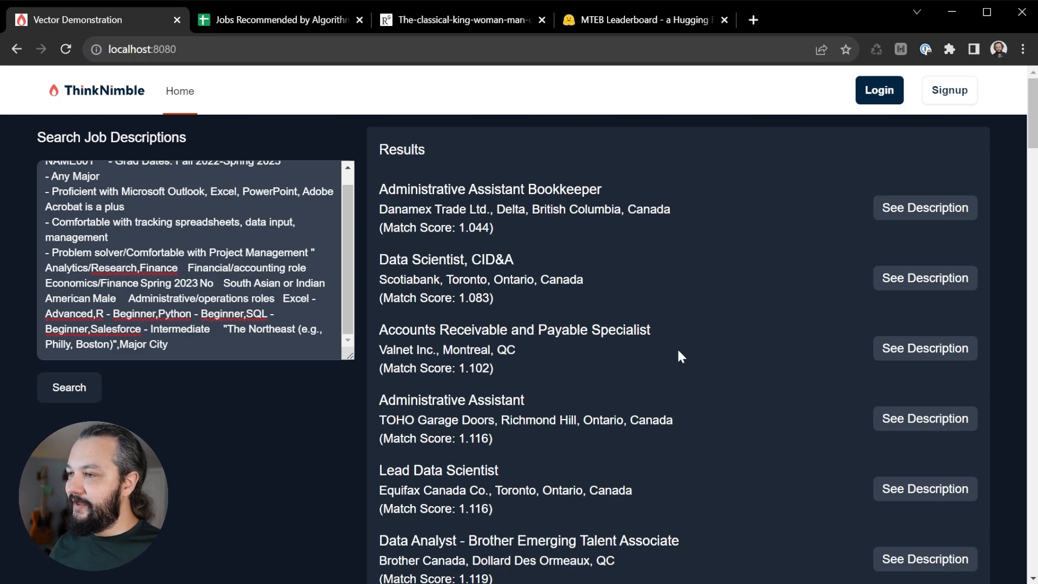
{"action": "scroll", "scroll_direction": "up", "scroll_amount": 3}
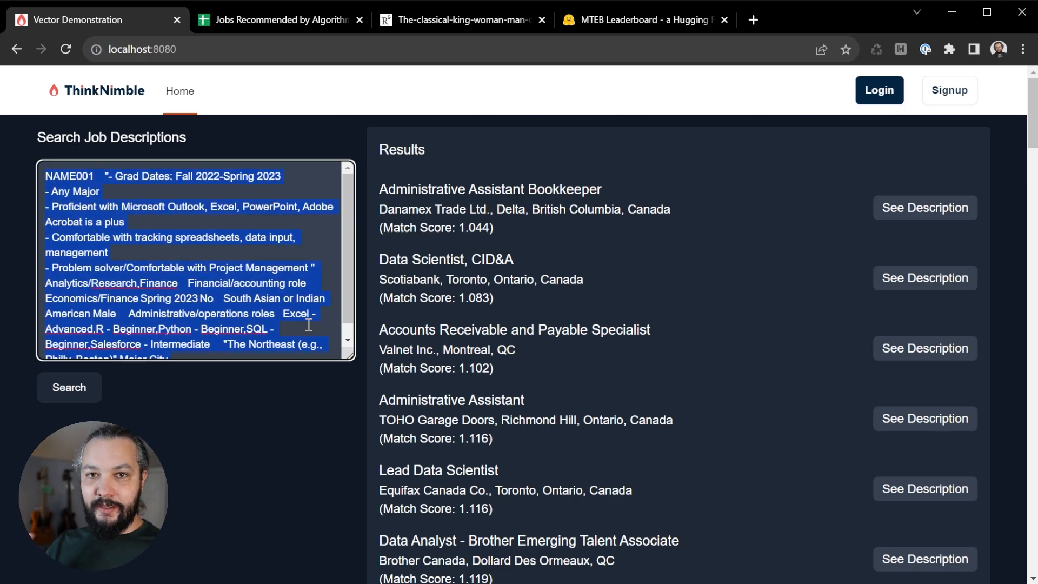
{"action": "left_click", "coordinate": [464, 19]}
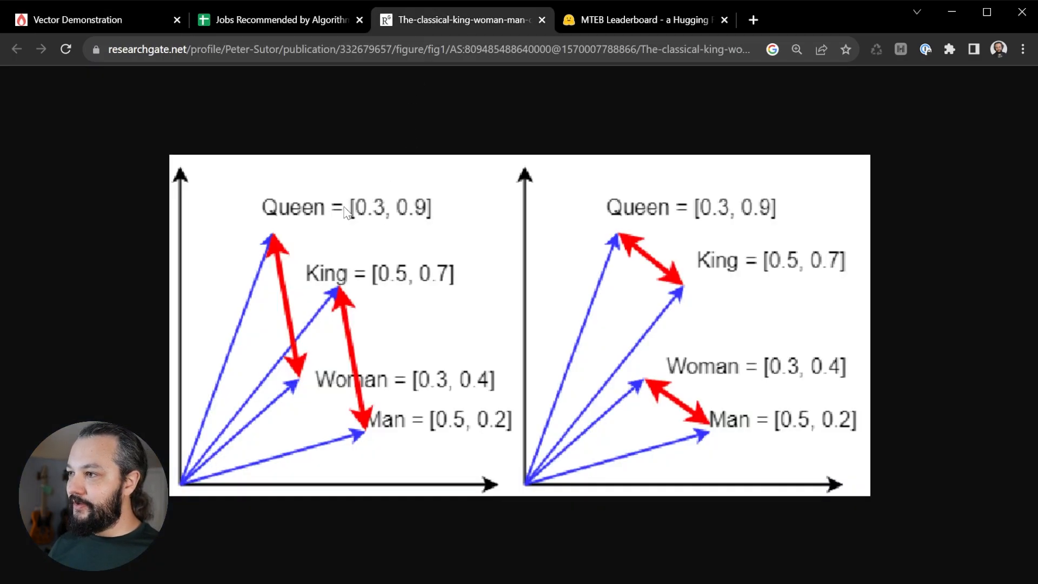
{"action": "mouse_move", "coordinate": [391, 227]}
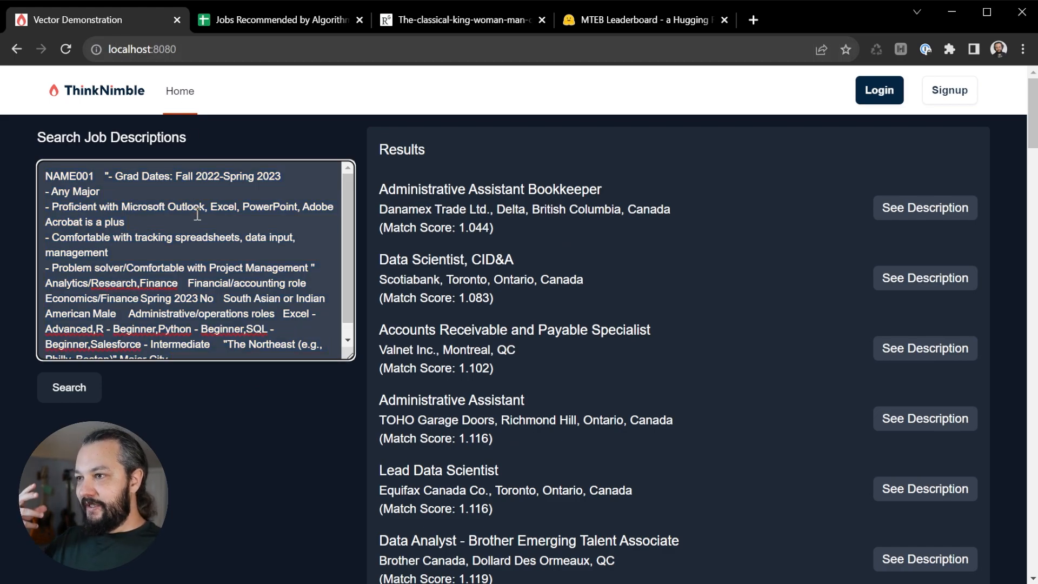
{"action": "scroll", "scroll_direction": "down", "scroll_amount": 3}
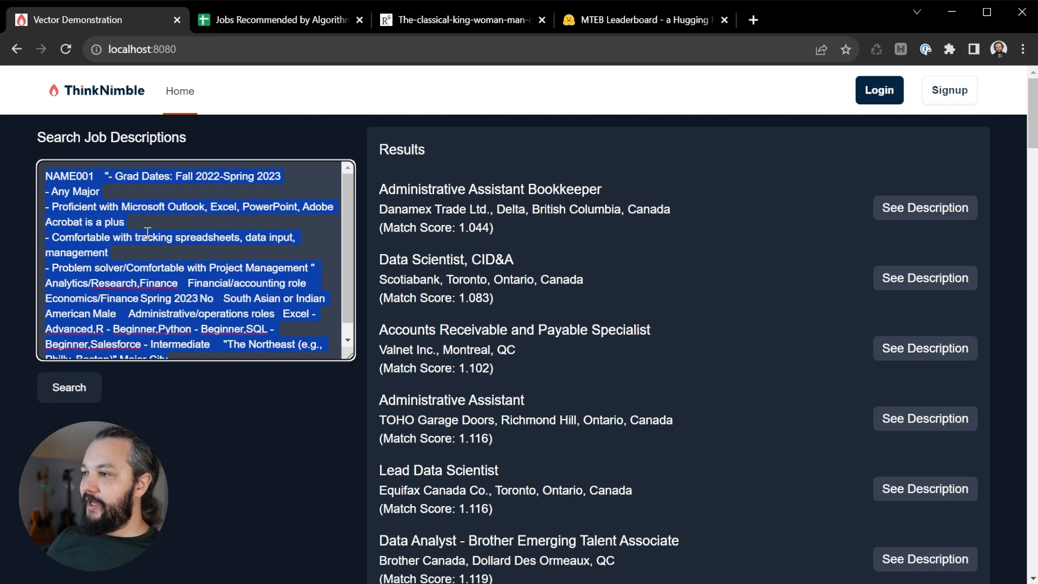
{"action": "mouse_move", "coordinate": [592, 376]}
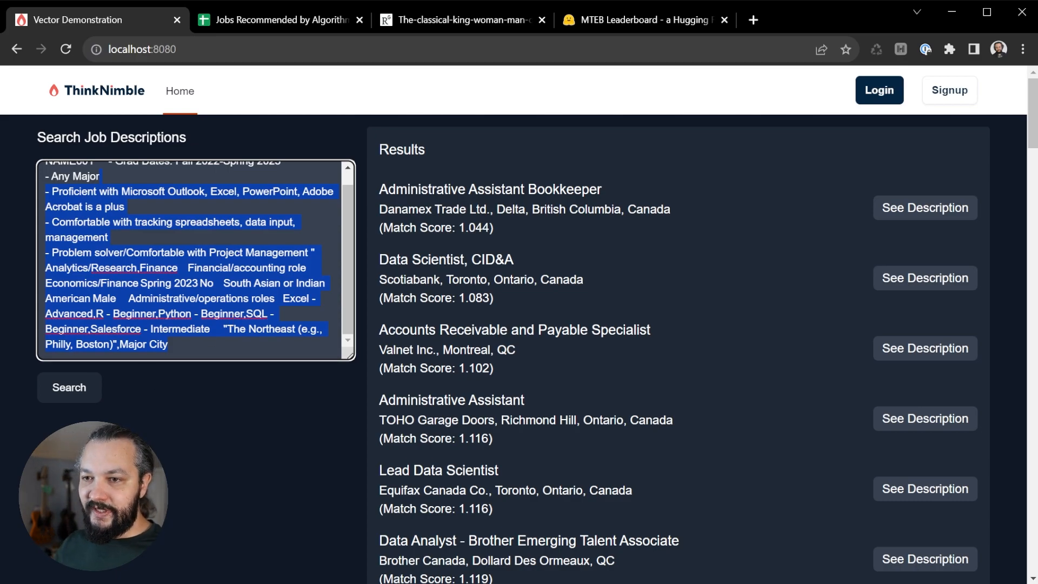
{"action": "key", "text": "alt+tab"}
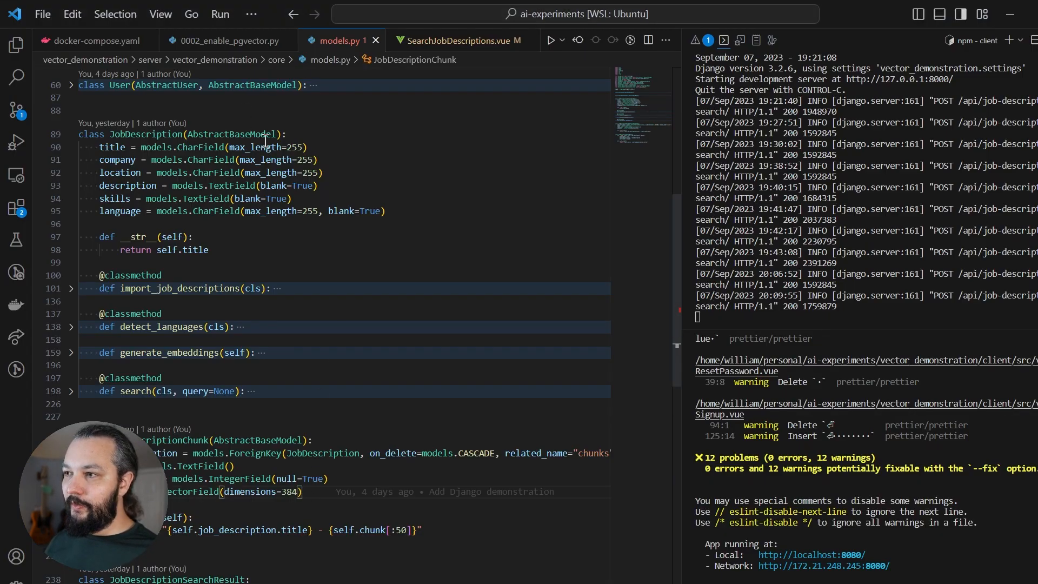
- Review the pgvector Postgres docker-compose service, then the 0002_enable_pgvector migration adding VectorExtension
{"action": "left_click", "coordinate": [94, 40]}
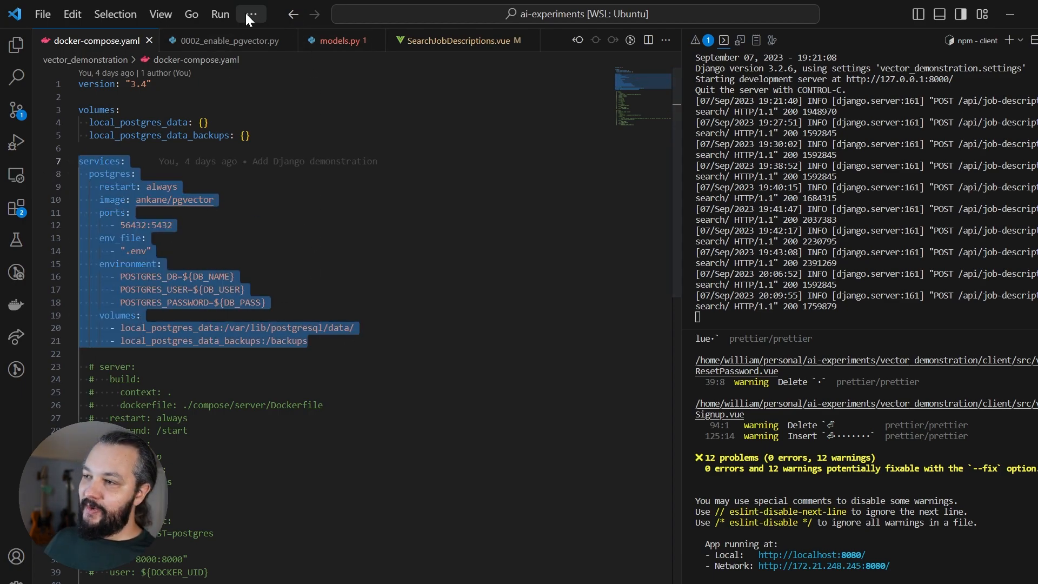
{"action": "left_click", "coordinate": [228, 40]}
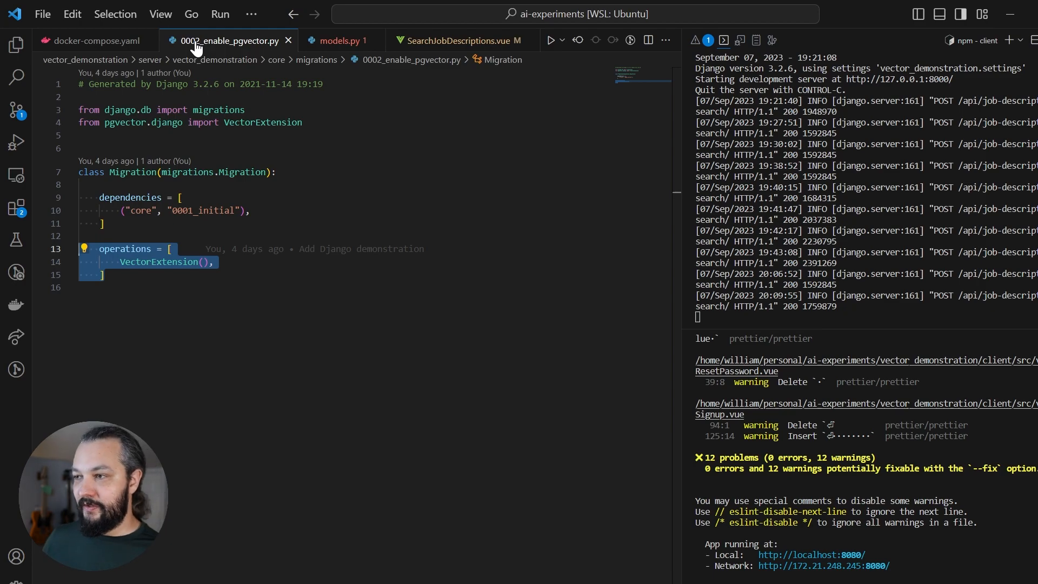
- Check JobDescription's location field in models.py, then open Accountant.csv from data/jobs
{"action": "left_click", "coordinate": [338, 41]}
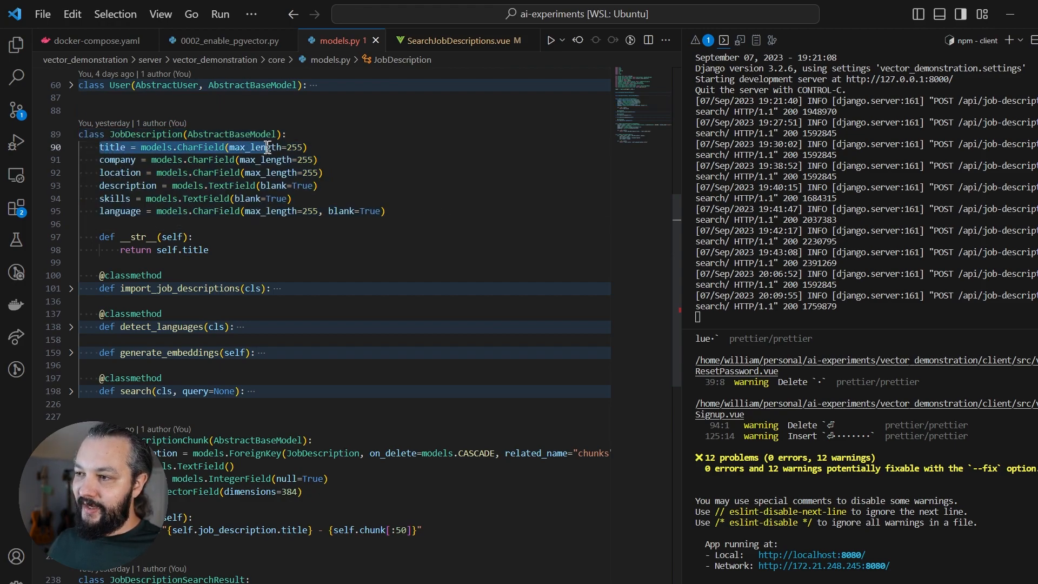
{"action": "left_click", "coordinate": [122, 173]}
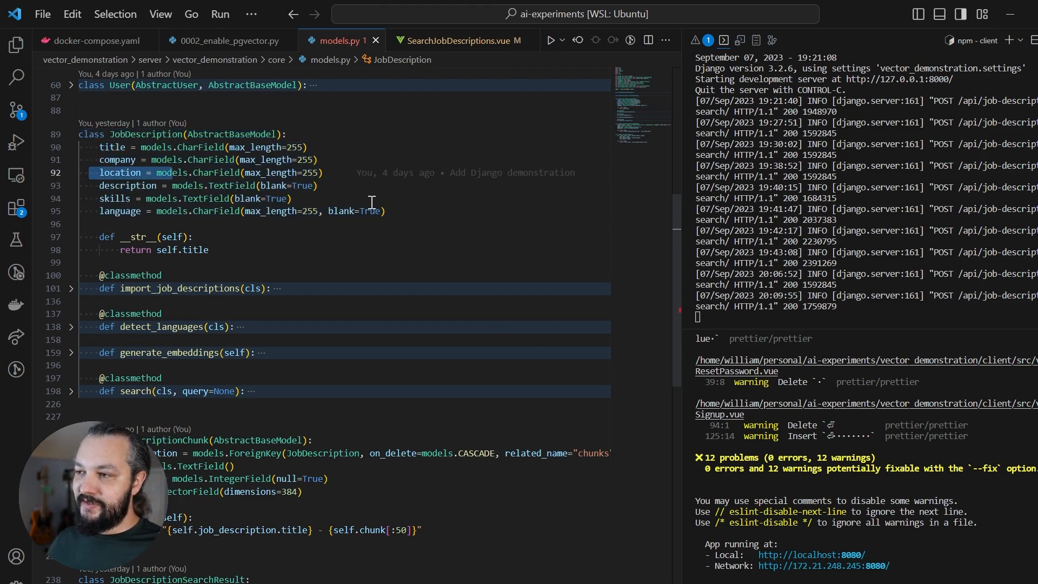
{"action": "left_click", "coordinate": [16, 44]}
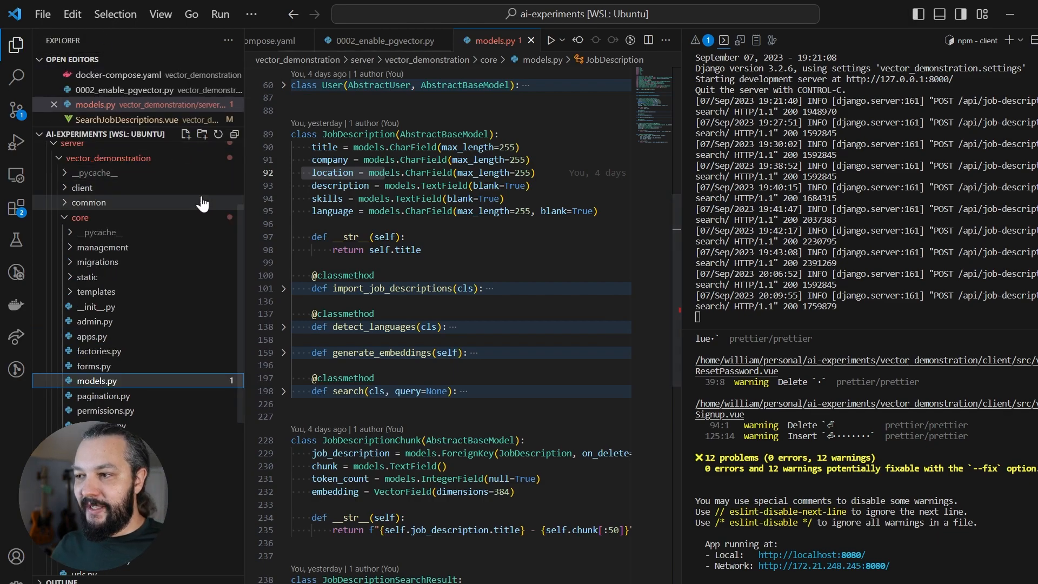
{"action": "left_click", "coordinate": [75, 163]}
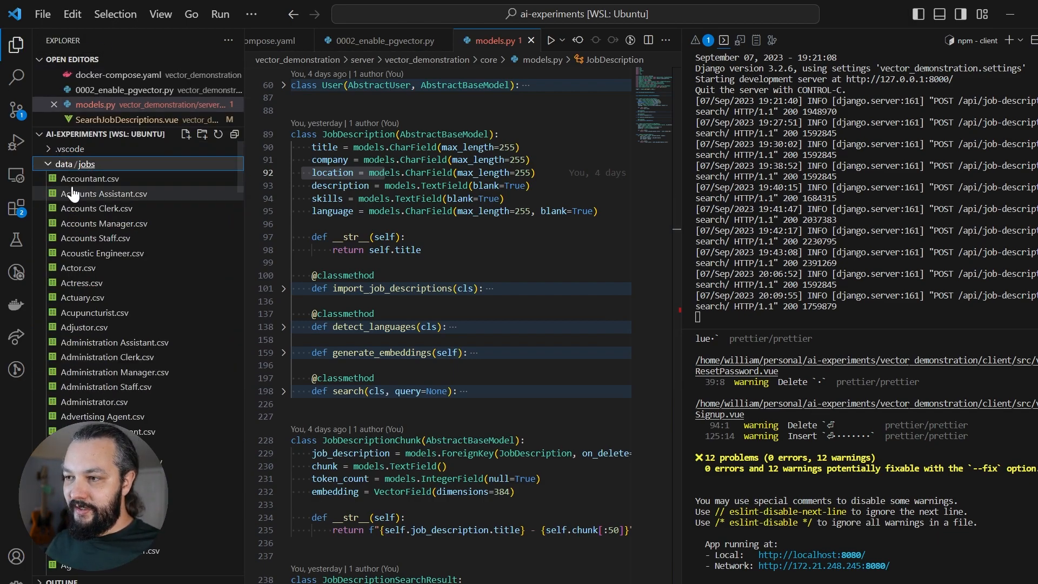
{"action": "scroll", "scroll_direction": "down", "scroll_amount": 3}
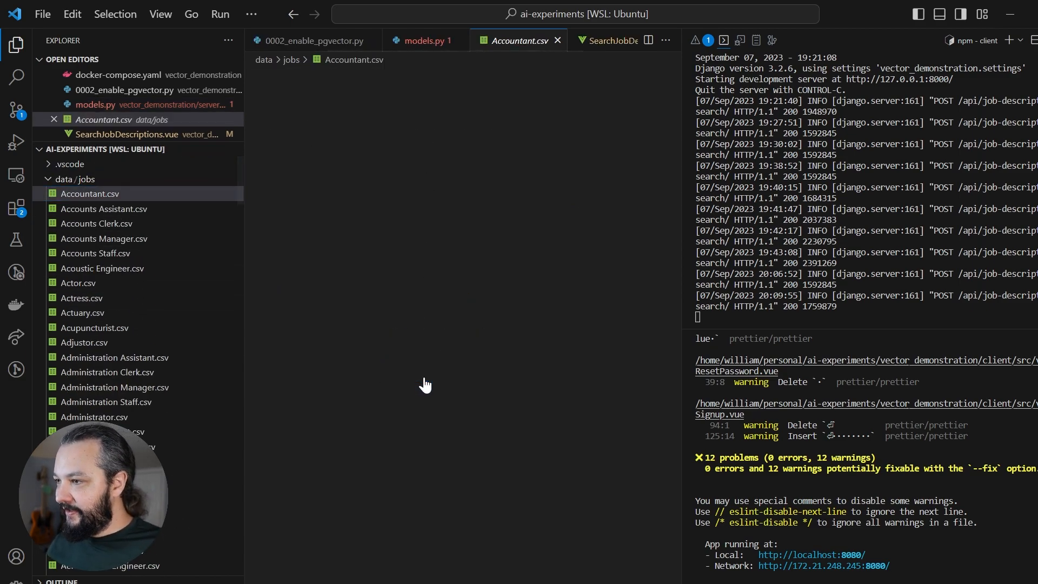
- Highlight the Accountant.csv column header row, skim the HTML descriptions, and return to models.py
{"action": "left_click", "coordinate": [89, 194]}
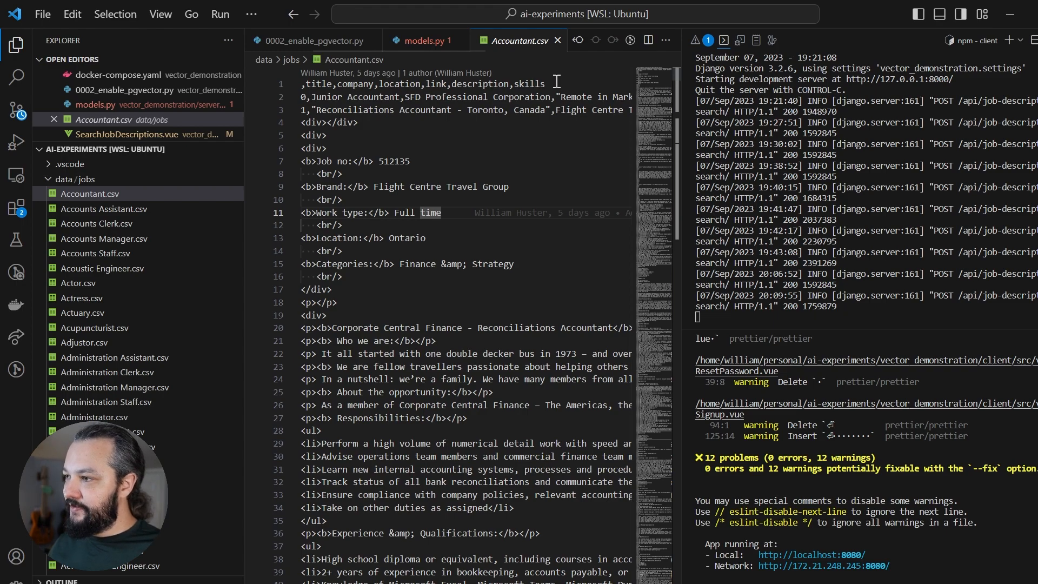
{"action": "triple_click", "coordinate": [421, 83]}
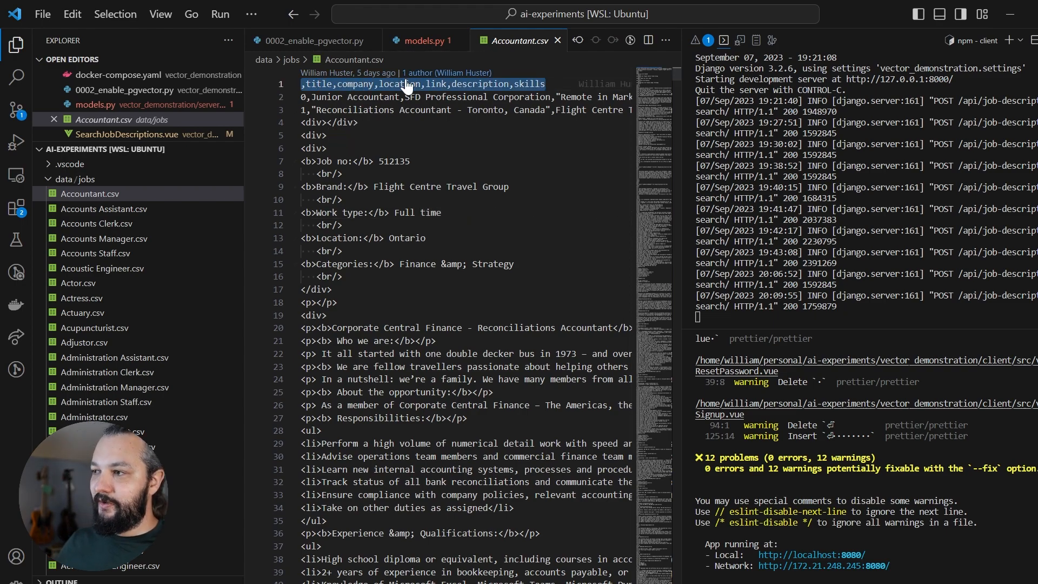
{"action": "mouse_move", "coordinate": [479, 158]}
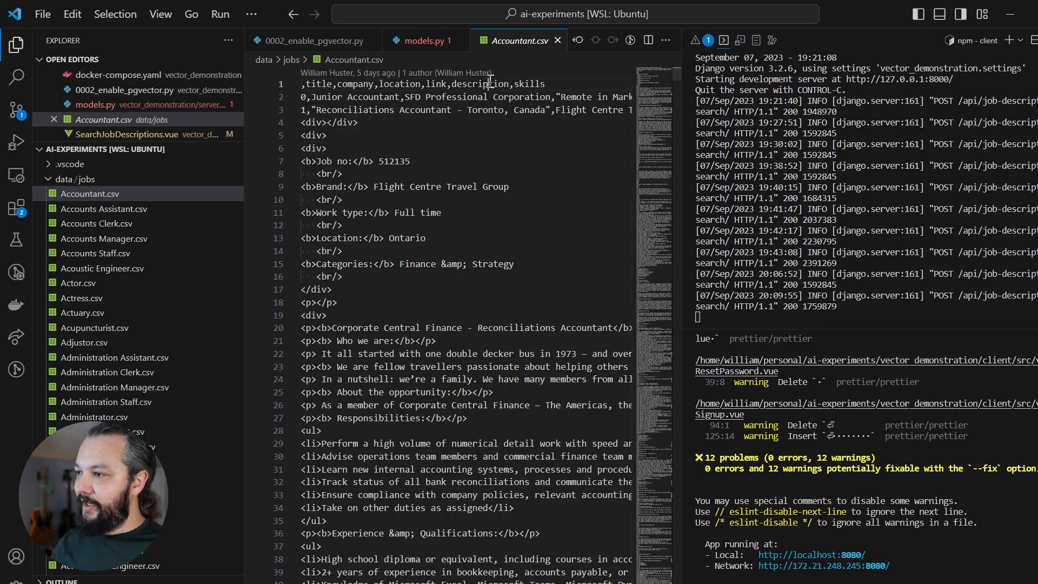
{"action": "scroll", "scroll_direction": "down", "scroll_amount": 3}
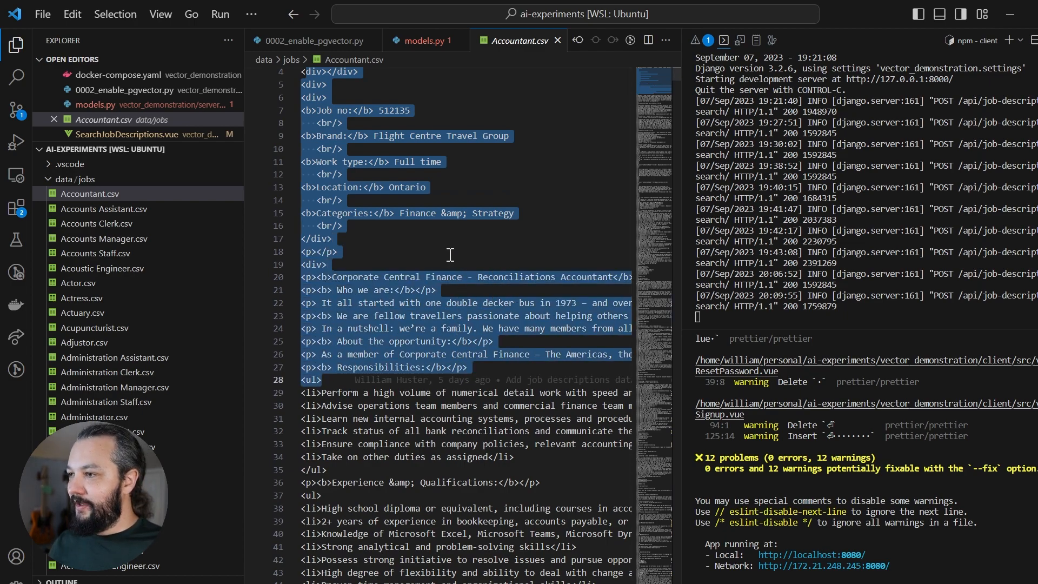
{"action": "left_click", "coordinate": [423, 40]}
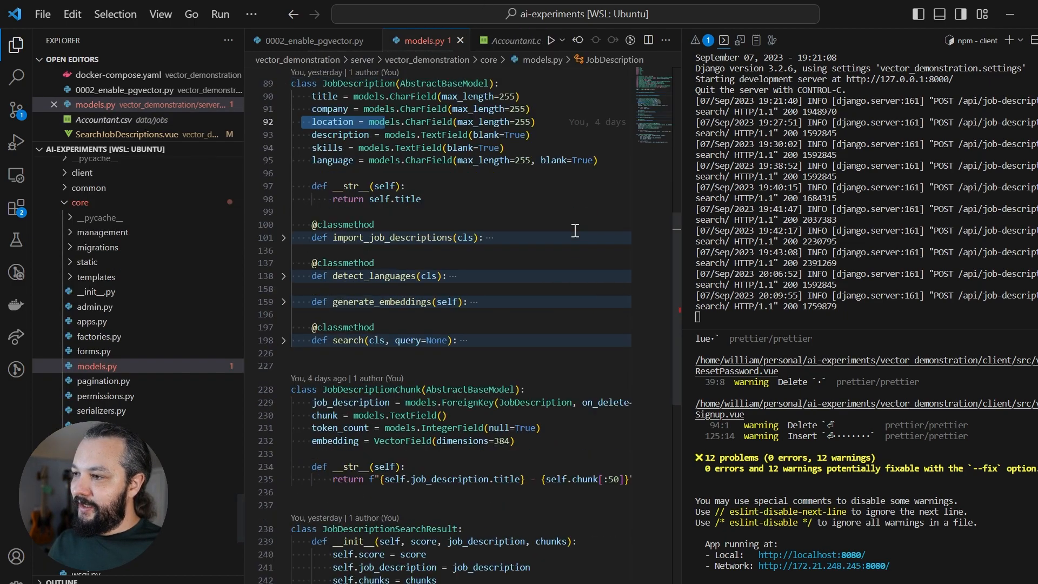
- Bring the JobDescriptionChunk model with its chunk, token count and 384-dimension embedding fields into view
{"action": "left_click", "coordinate": [396, 236]}
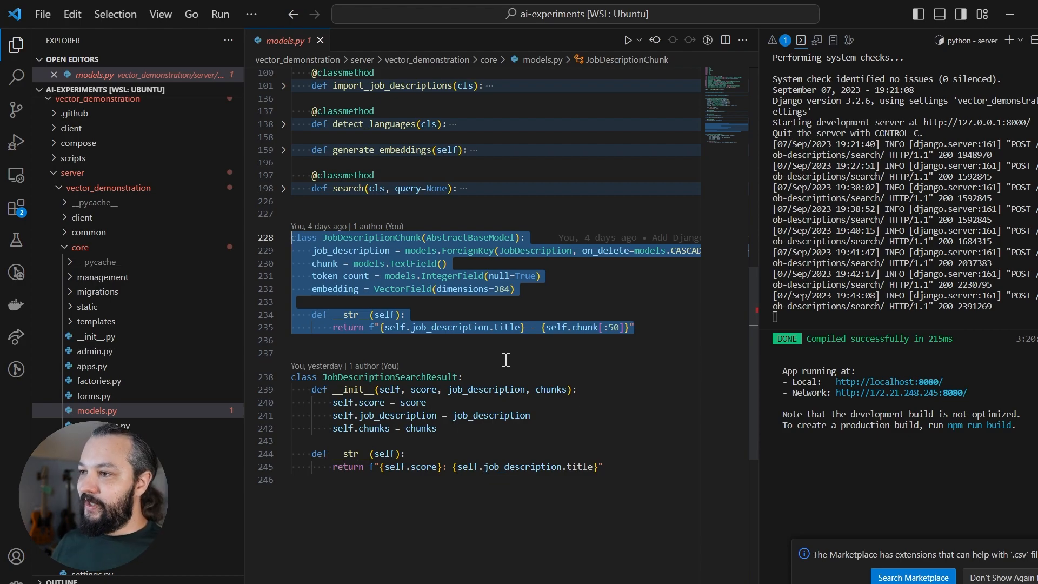
- Scroll to the pgvector.django import and back to the embedding's VectorField(dimensions=384) definition
{"action": "scroll", "scroll_direction": "up", "scroll_amount": 3}
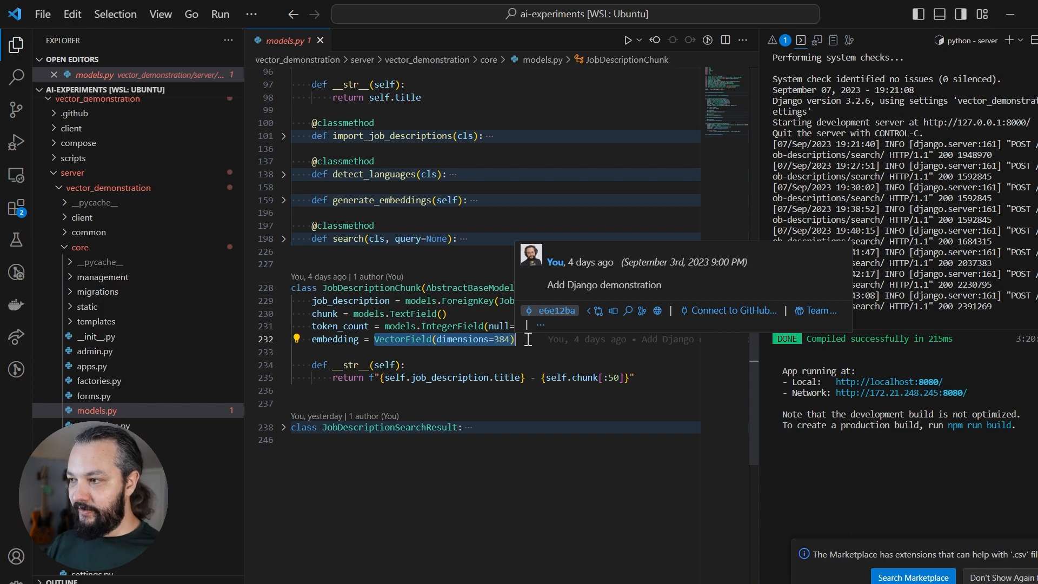
{"action": "scroll", "scroll_direction": "up", "scroll_amount": 3}
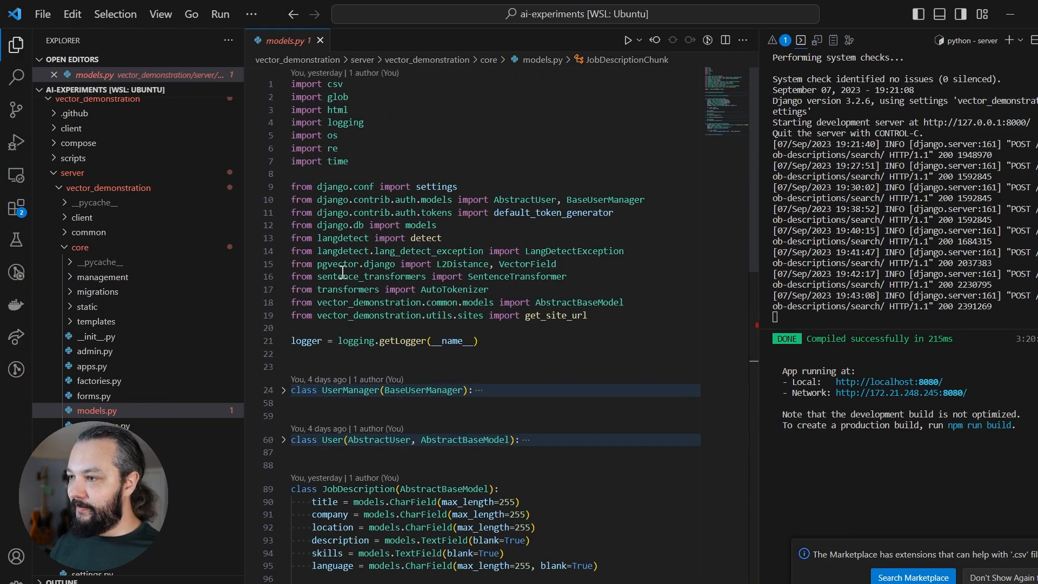
{"action": "scroll", "scroll_direction": "down", "scroll_amount": 3}
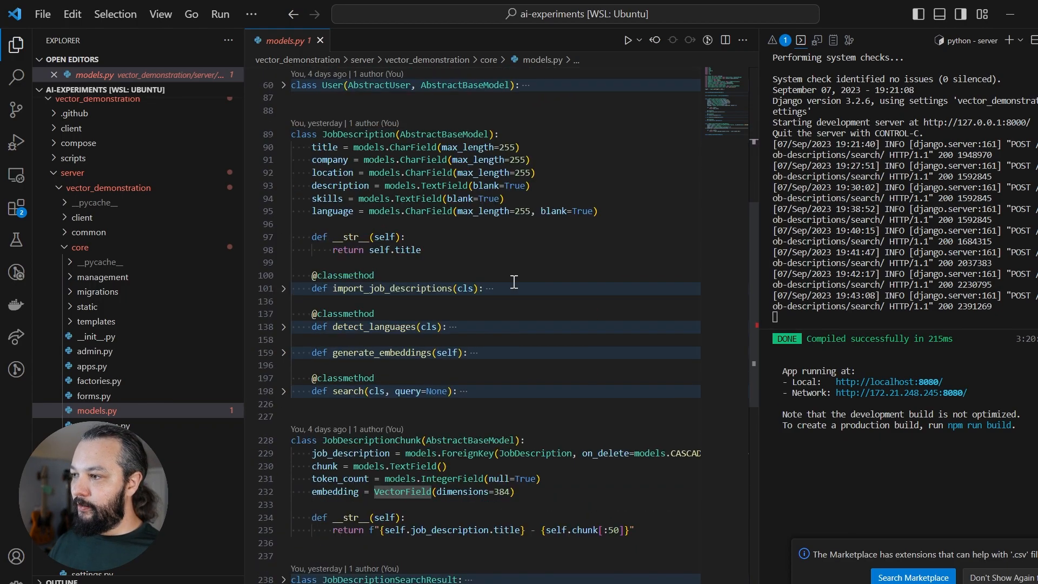
{"action": "scroll", "scroll_direction": "down", "scroll_amount": 3}
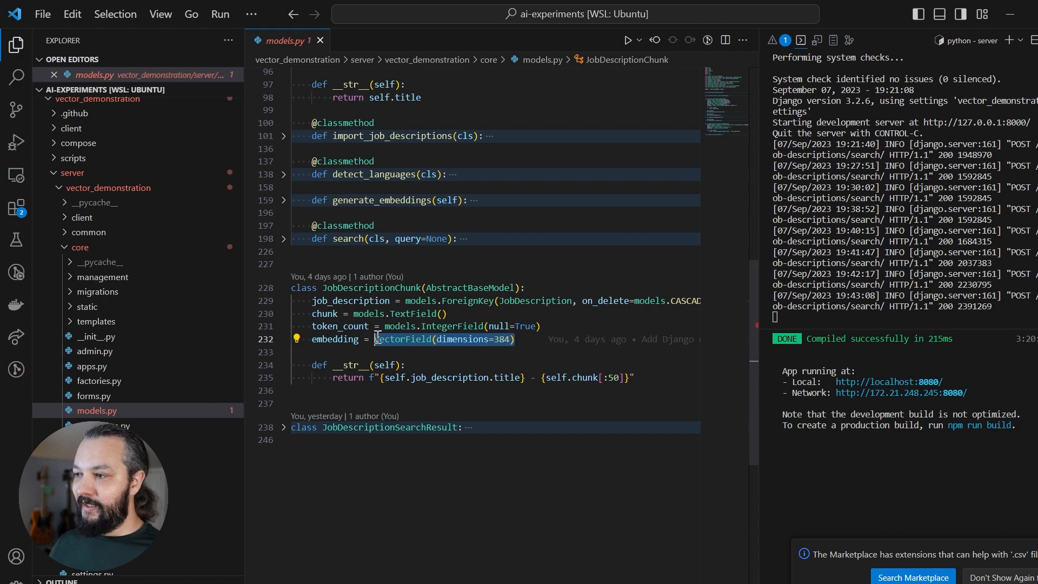
{"action": "mouse_move", "coordinate": [395, 339]}
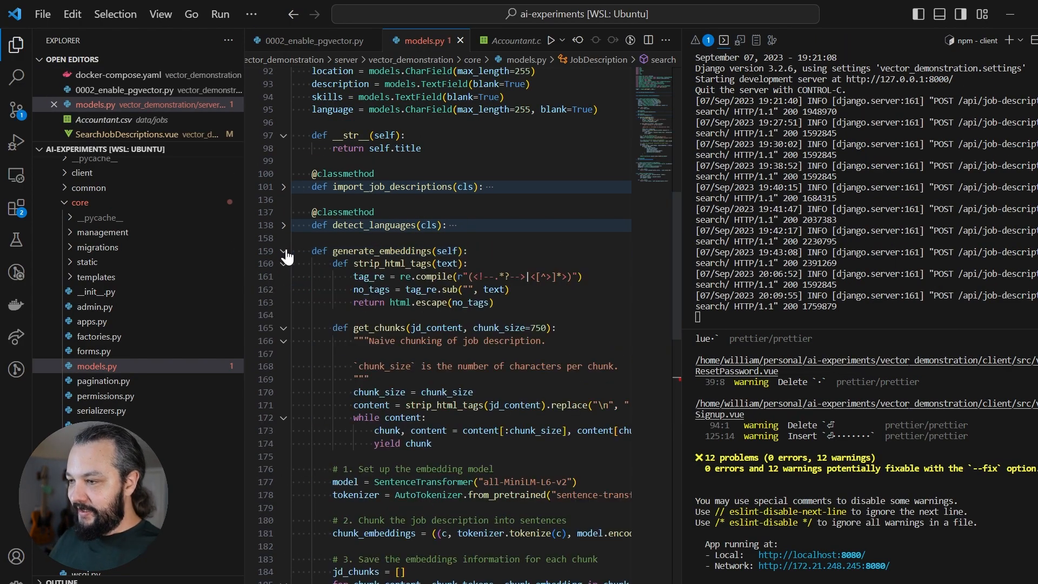
- Hide the file explorer so generate_embeddings in models.py gets full width
{"action": "left_click", "coordinate": [17, 45]}
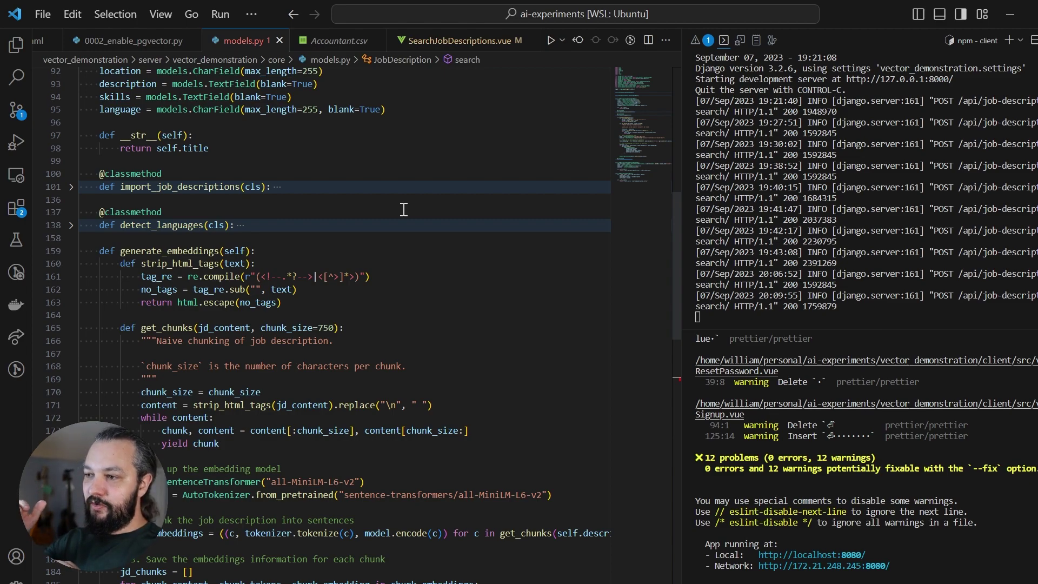
{"action": "mouse_move", "coordinate": [255, 334]}
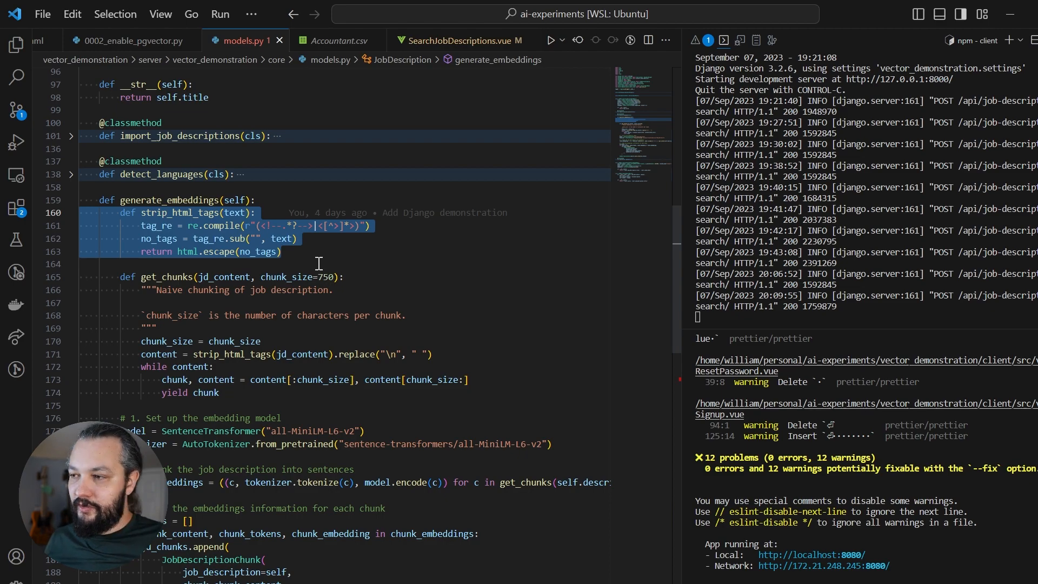
- Examine the strip_html_tags regex, then bring get_chunks' 750-character chunk size into view
{"action": "left_click", "coordinate": [265, 225]}
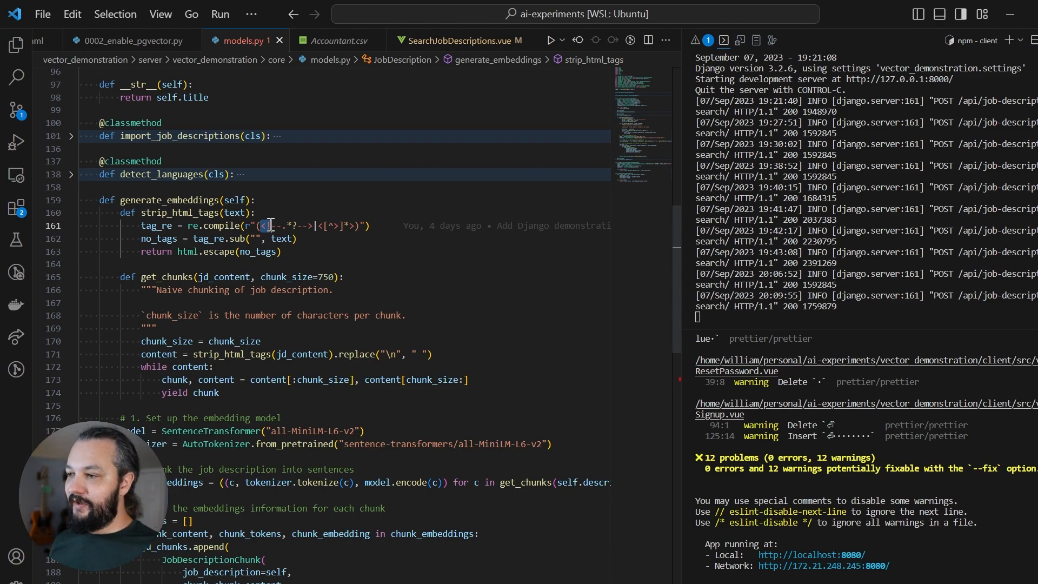
{"action": "scroll", "scroll_direction": "down", "scroll_amount": 3}
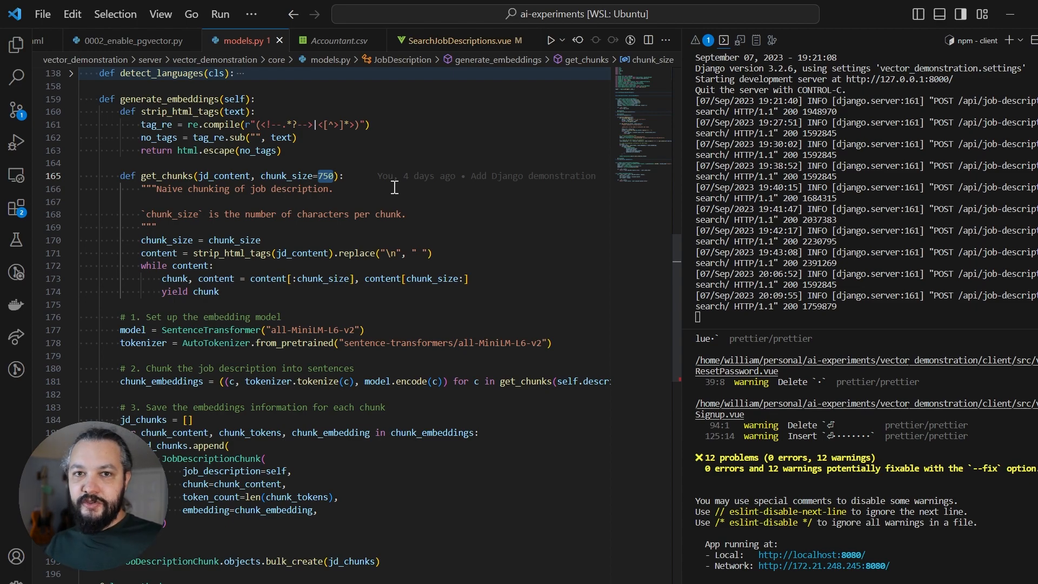
- Bring the all-MiniLM-L6-v2 SentenceTransformer setup and the model.encode chunk_embeddings line into view
{"action": "scroll", "scroll_direction": "down", "scroll_amount": 3}
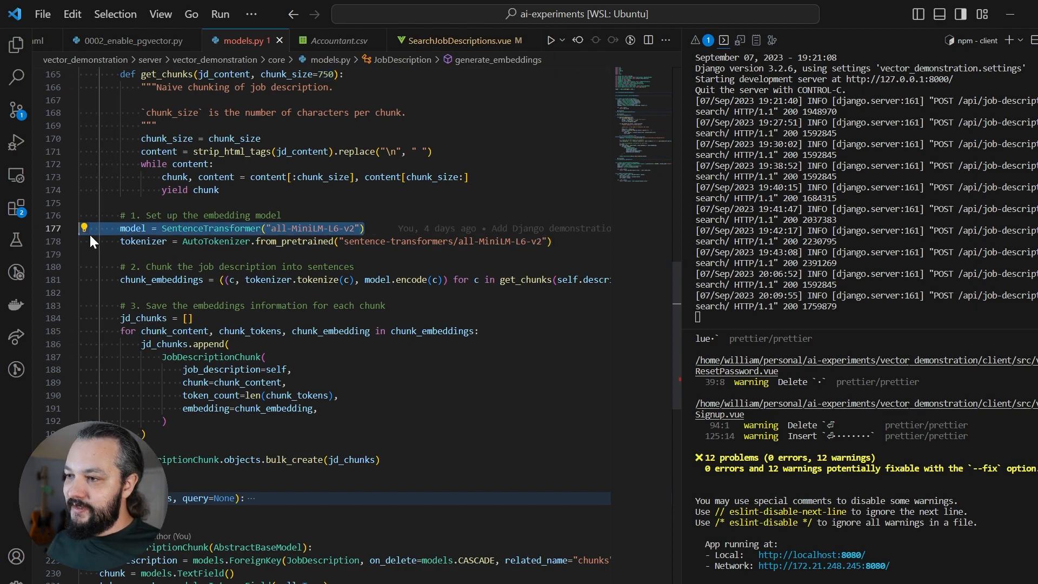
{"action": "mouse_move", "coordinate": [206, 269]}
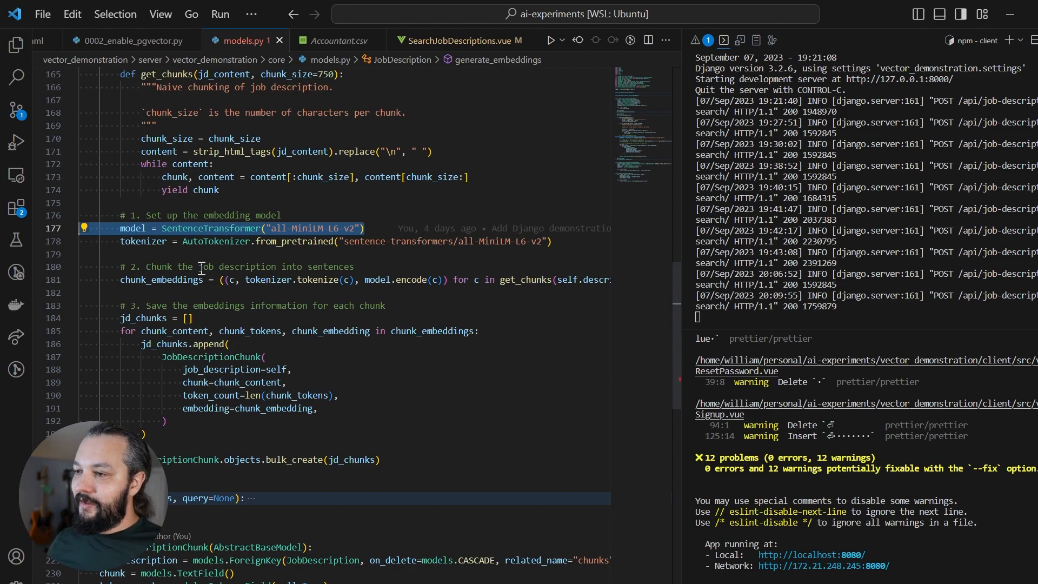
{"action": "scroll", "scroll_direction": "down", "scroll_amount": 3}
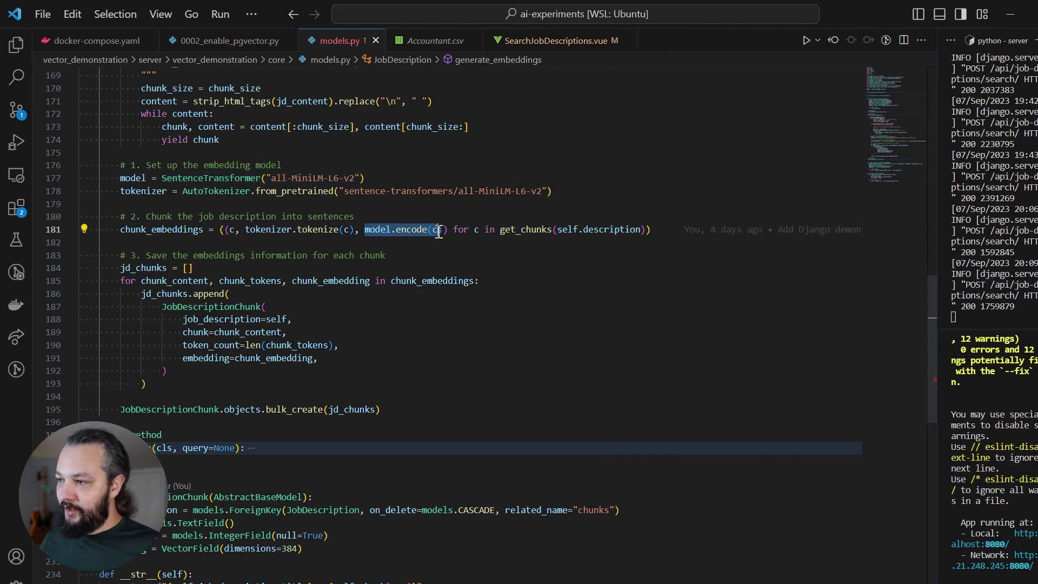
{"action": "mouse_move", "coordinate": [412, 229]}
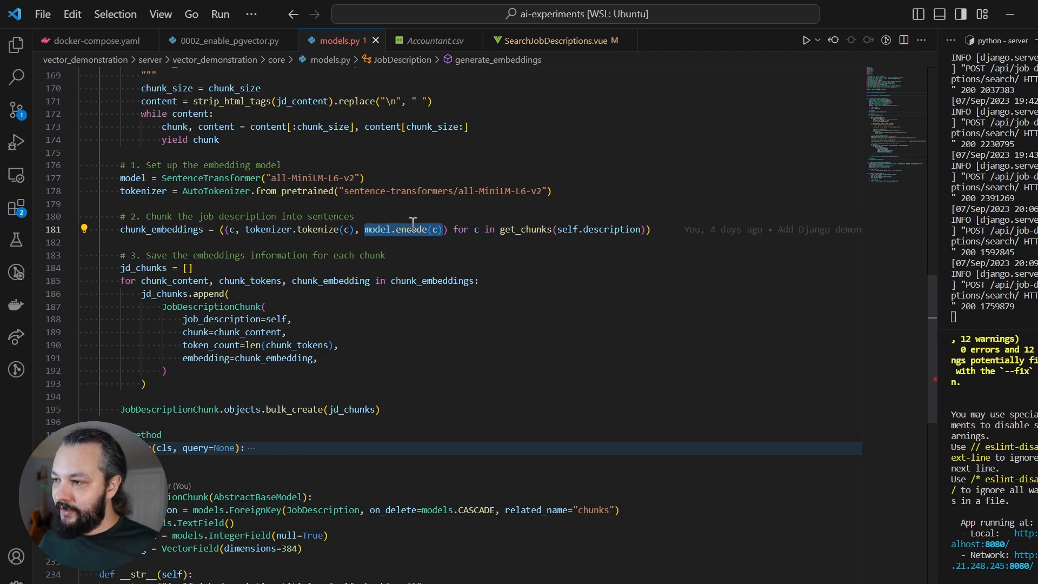
{"action": "mouse_move", "coordinate": [472, 214]}
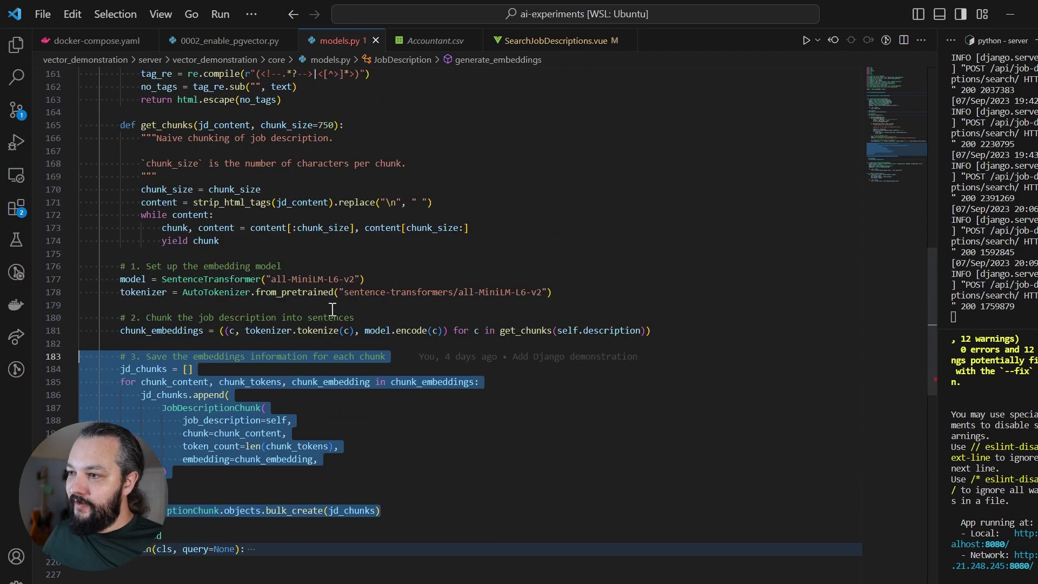
- Bring the '# 3. Save the embeddings' bulk_create of JobDescriptionChunk records into view
{"action": "scroll", "scroll_direction": "up", "scroll_amount": 3}
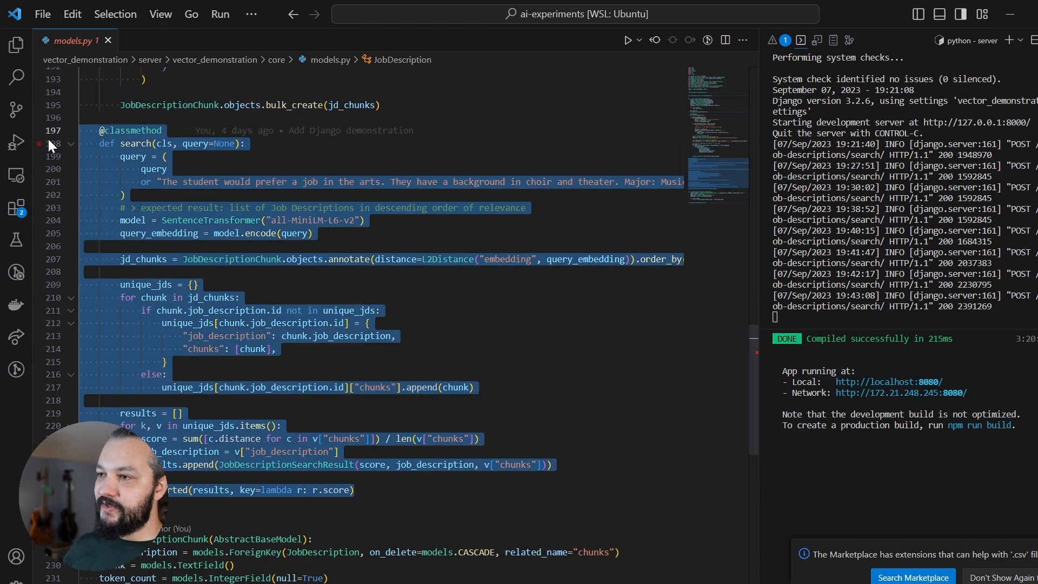
- Point at the search classmethod's all-MiniLM-L6-v2 SentenceTransformer query-embedding line
{"action": "left_click", "coordinate": [367, 220]}
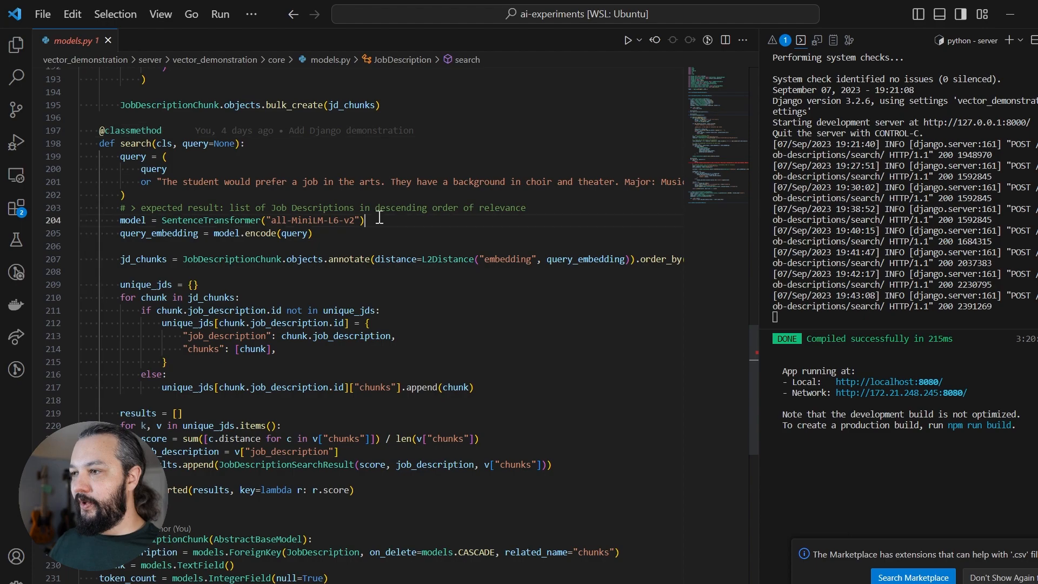